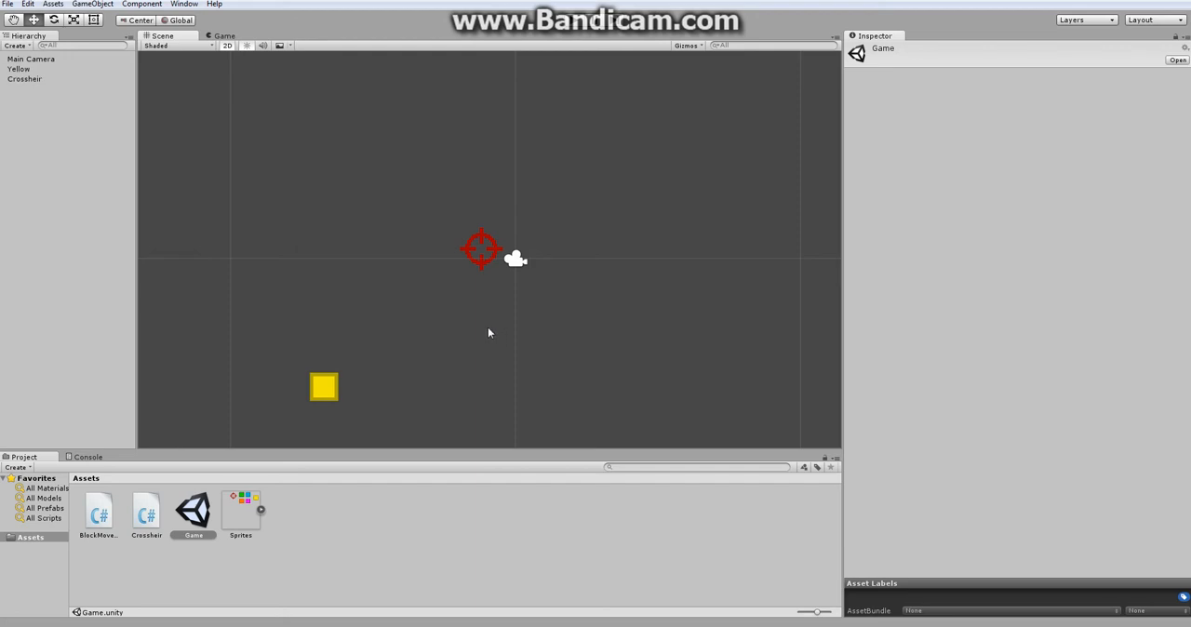
mouse_move(478, 339)
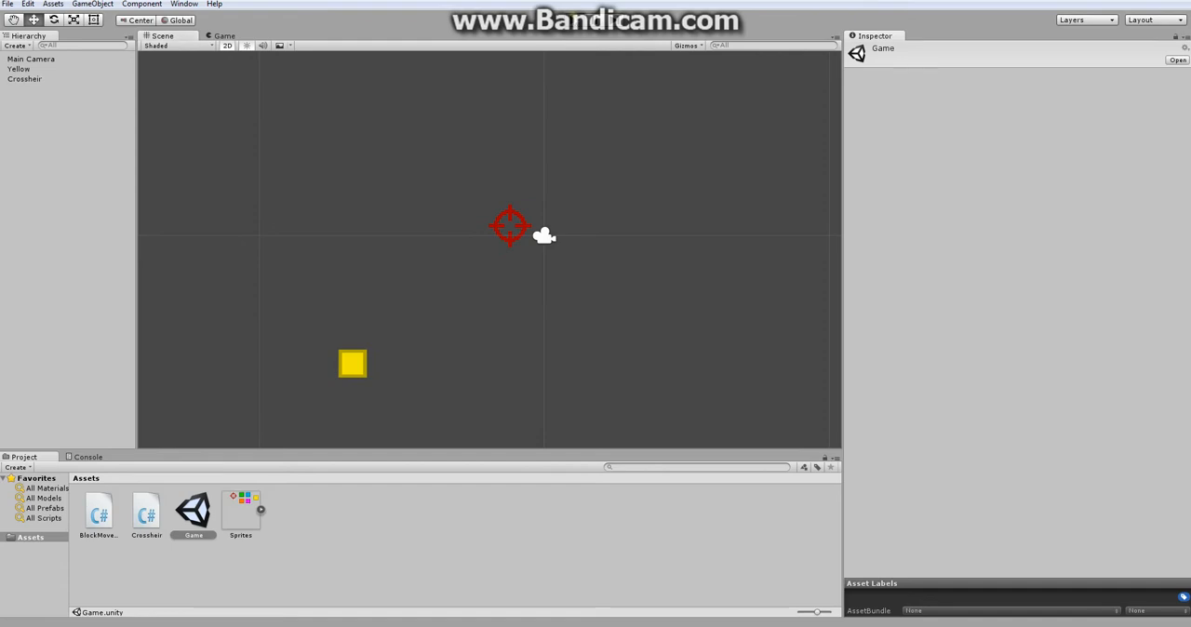
Step: Run the game twice to preview the yellow block scene, stopping after each run
left_click(220, 36)
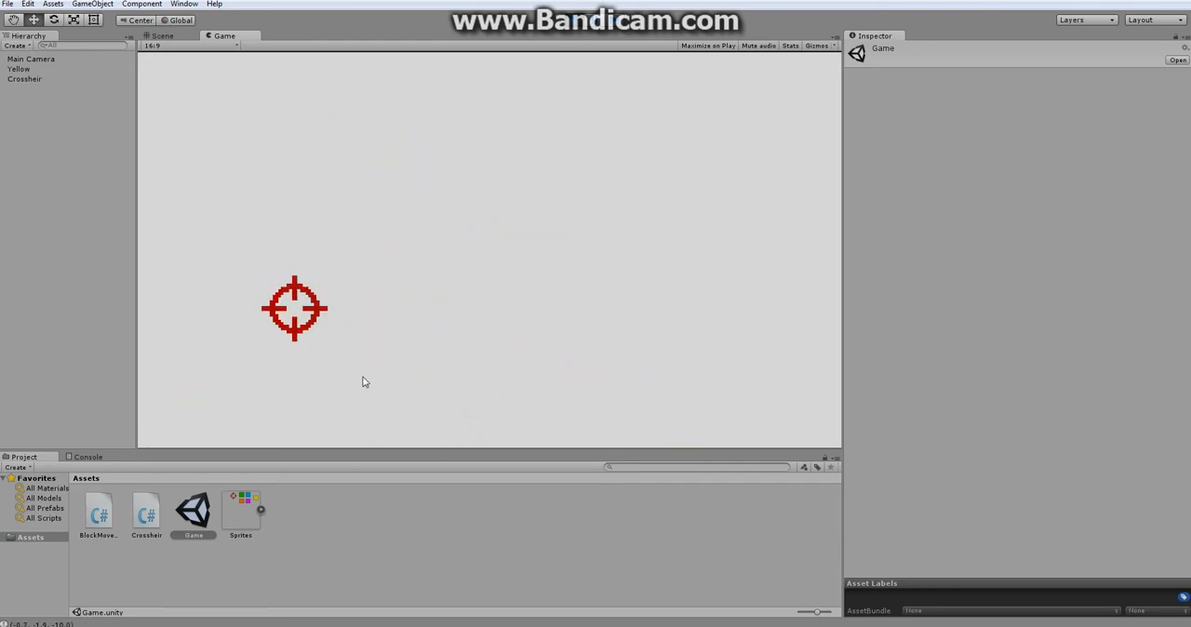
left_click(164, 36)
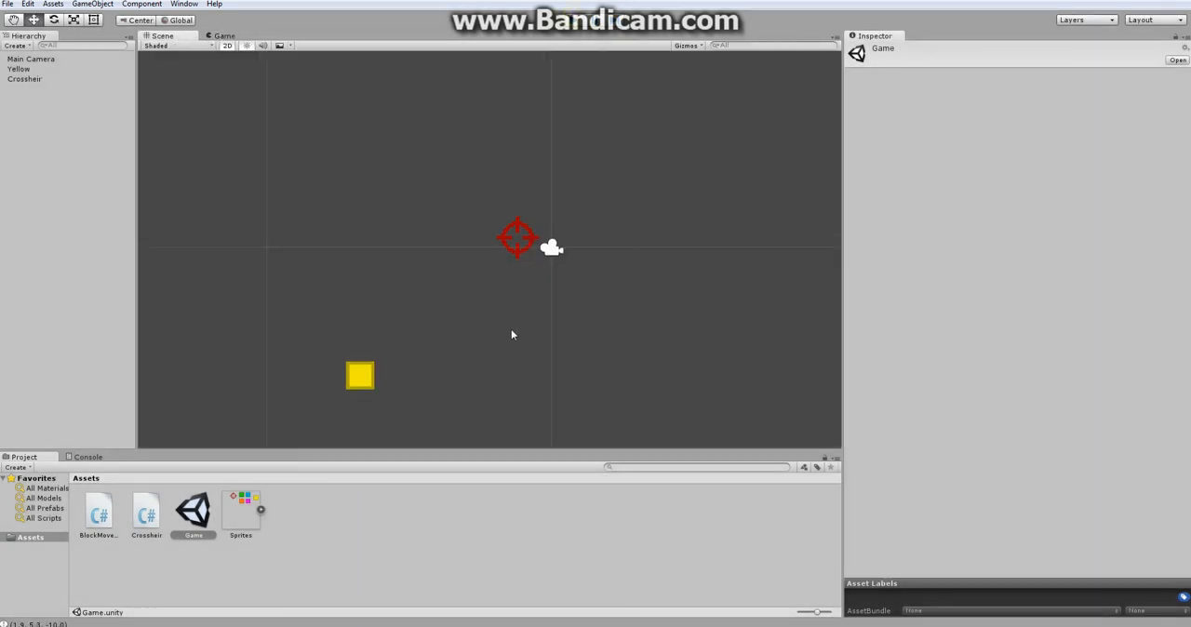
mouse_move(406, 313)
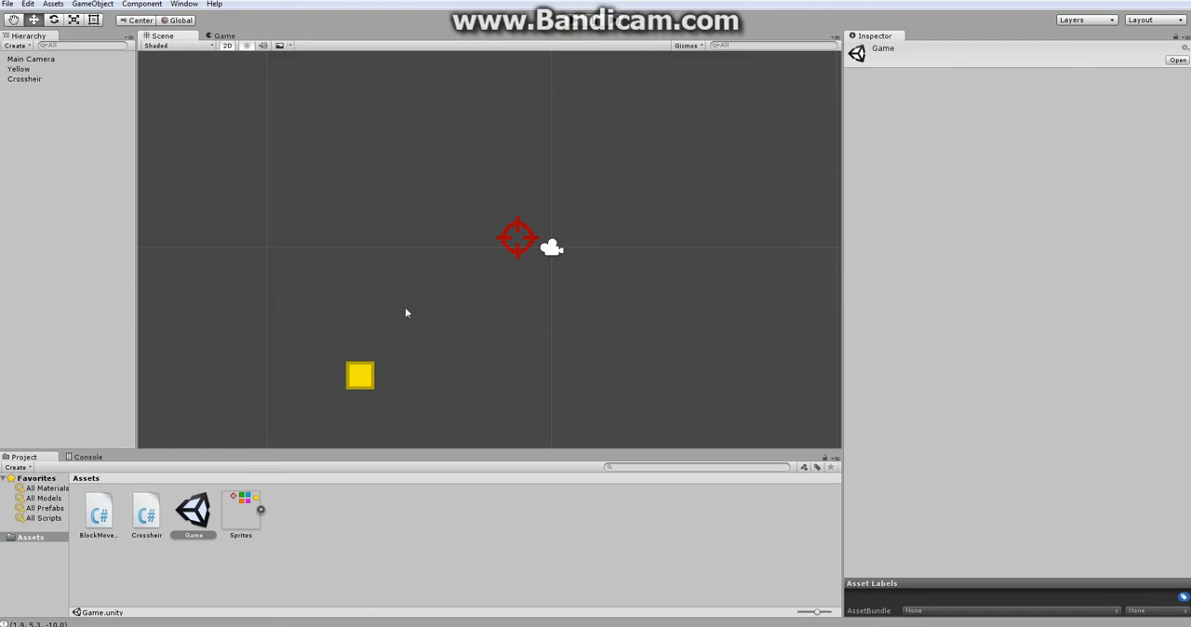
mouse_move(450, 279)
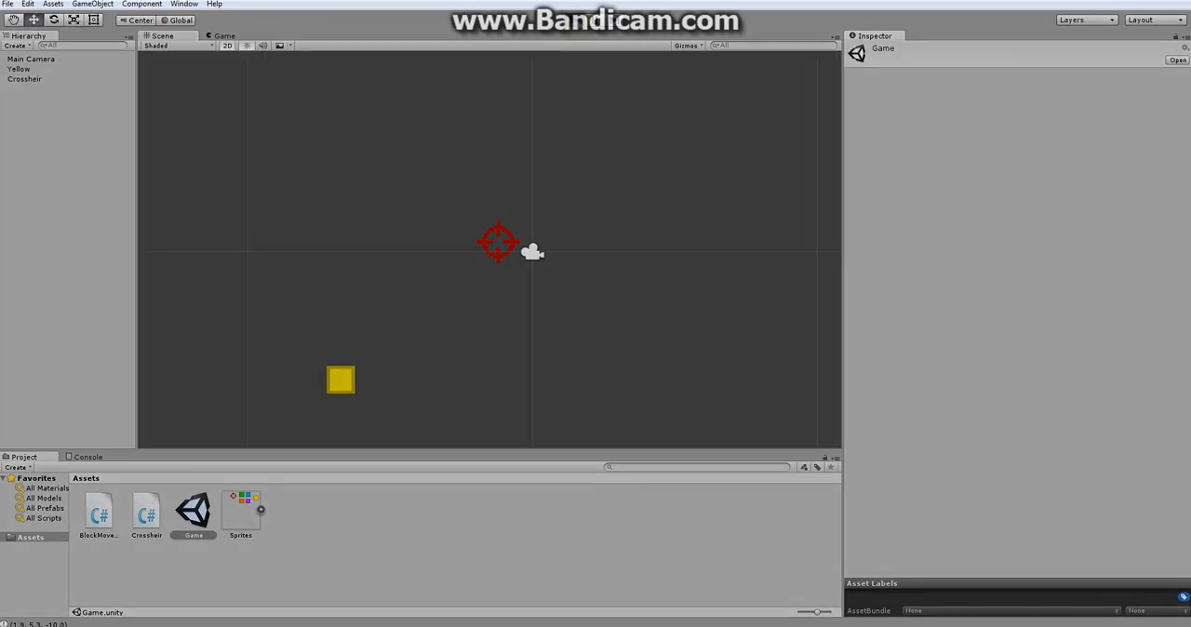
left_click(220, 35)
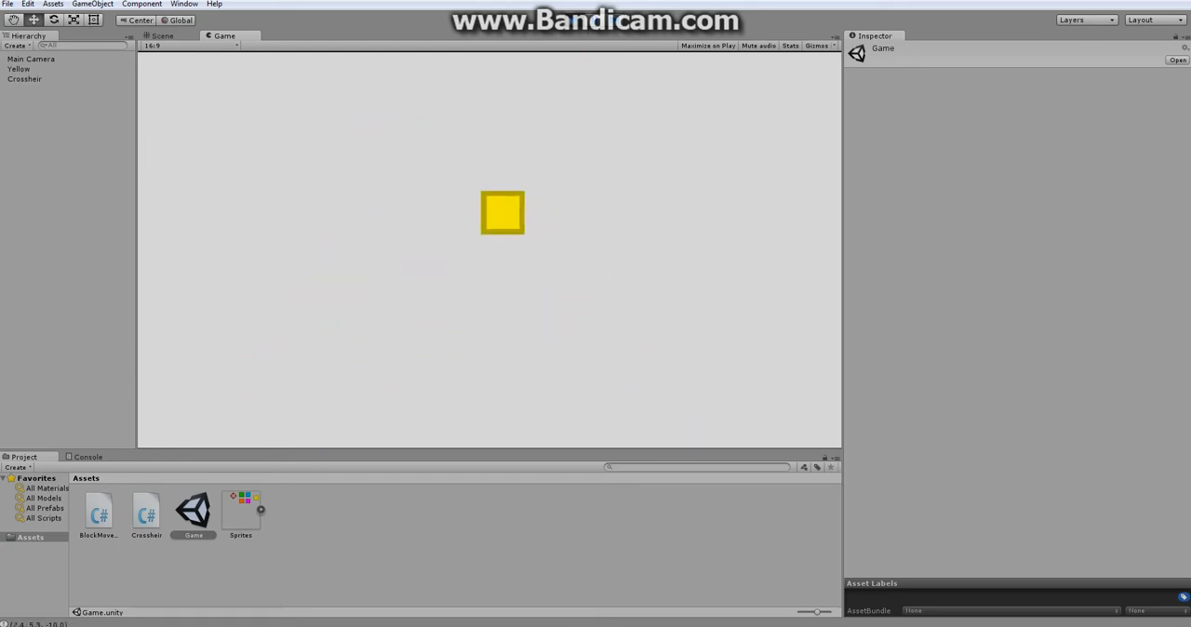
left_click(162, 37)
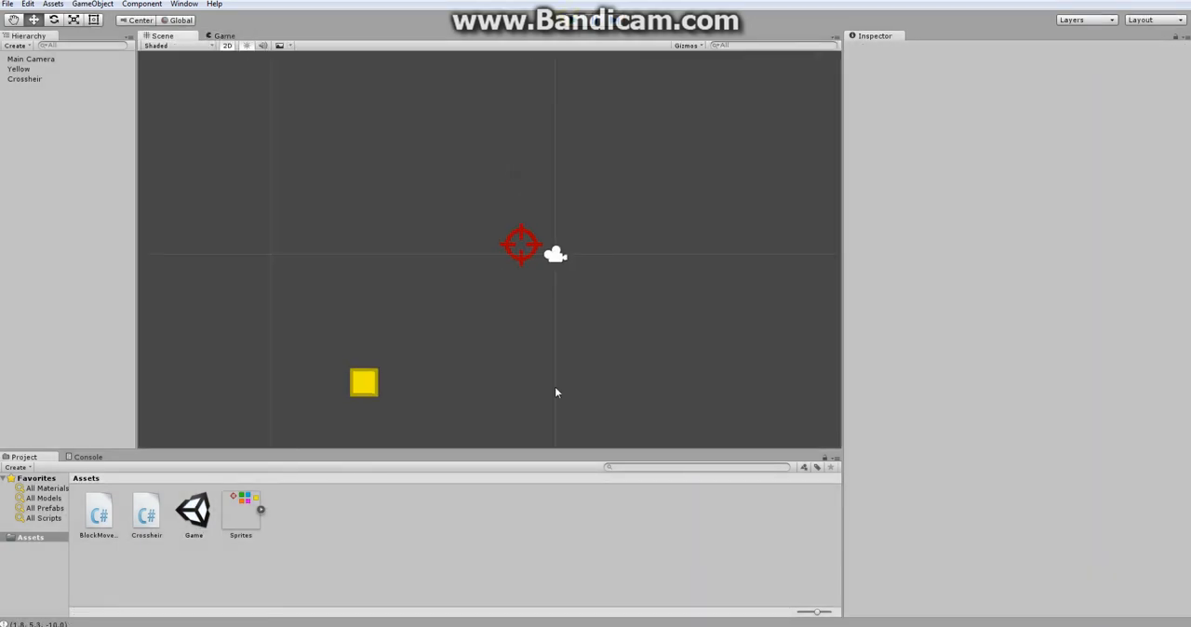
Step: Select the yellow block and bring up its BlockMovement script in MonoDevelop
left_click(363, 383)
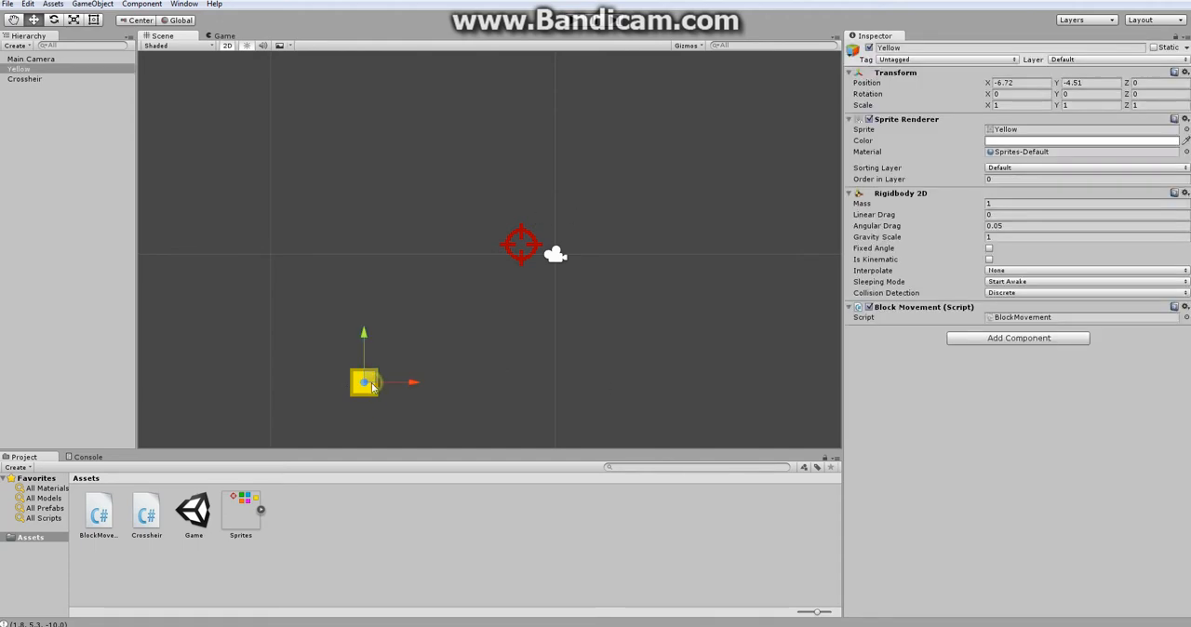
mouse_move(1022, 322)
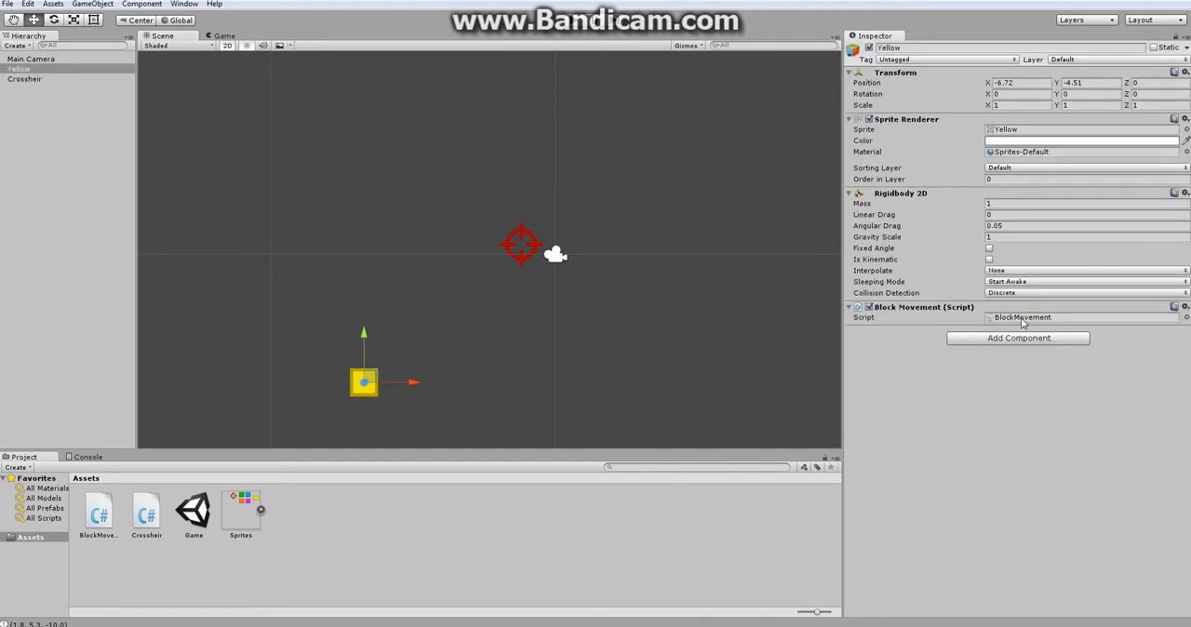
left_click(1020, 316)
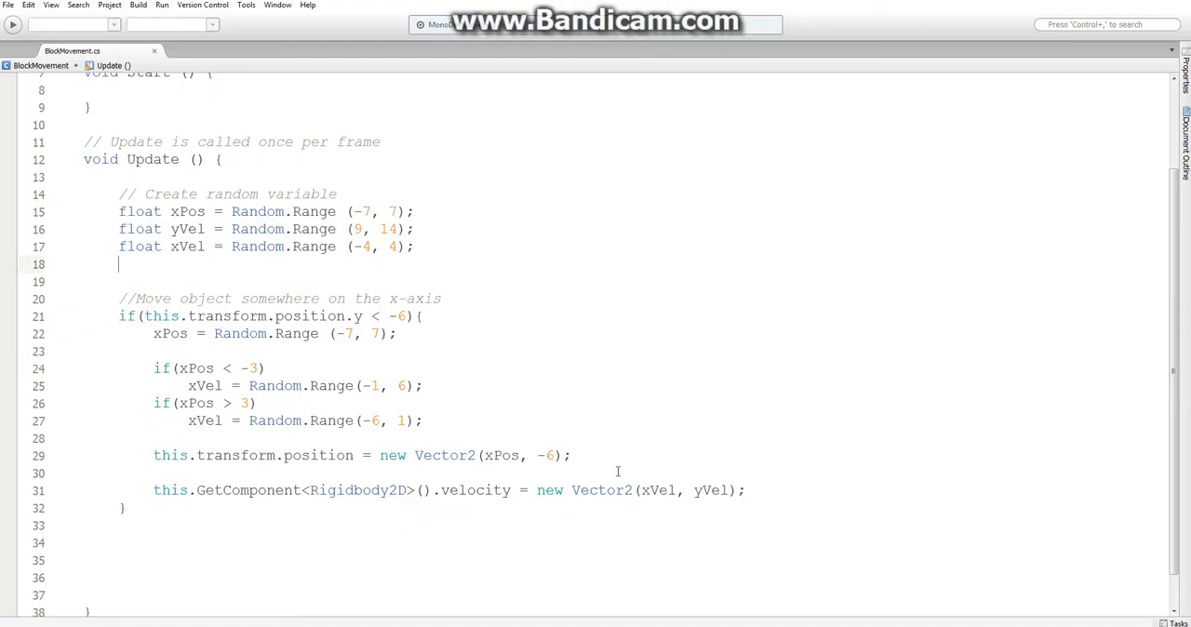
left_click_drag(120, 193, 745, 492)
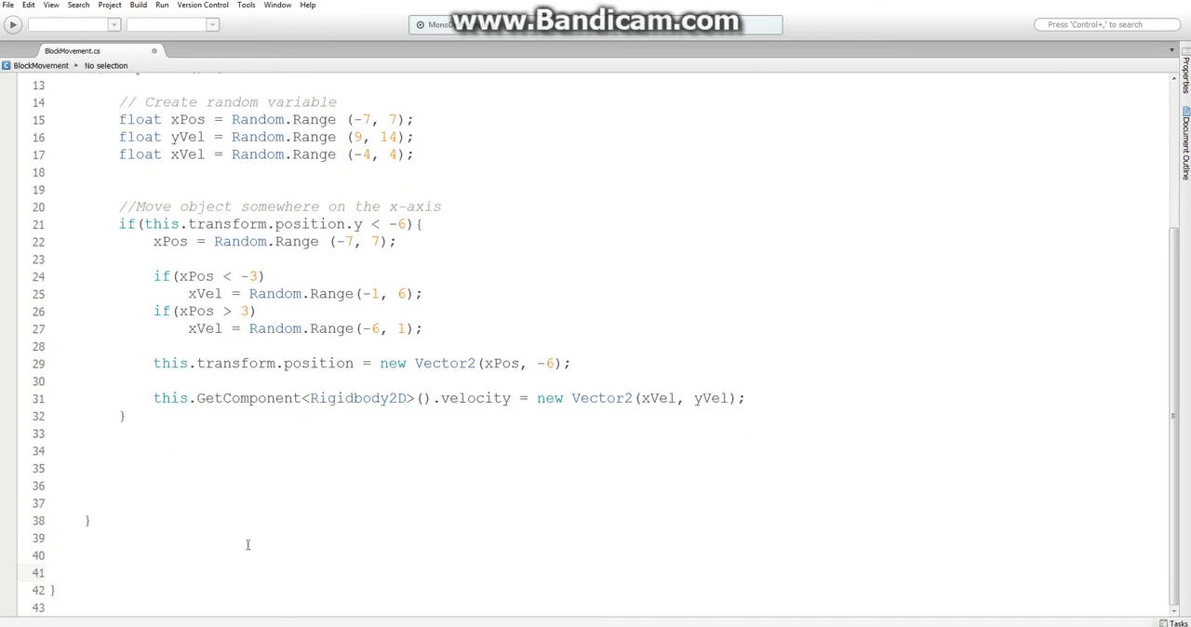
mouse_move(134, 551)
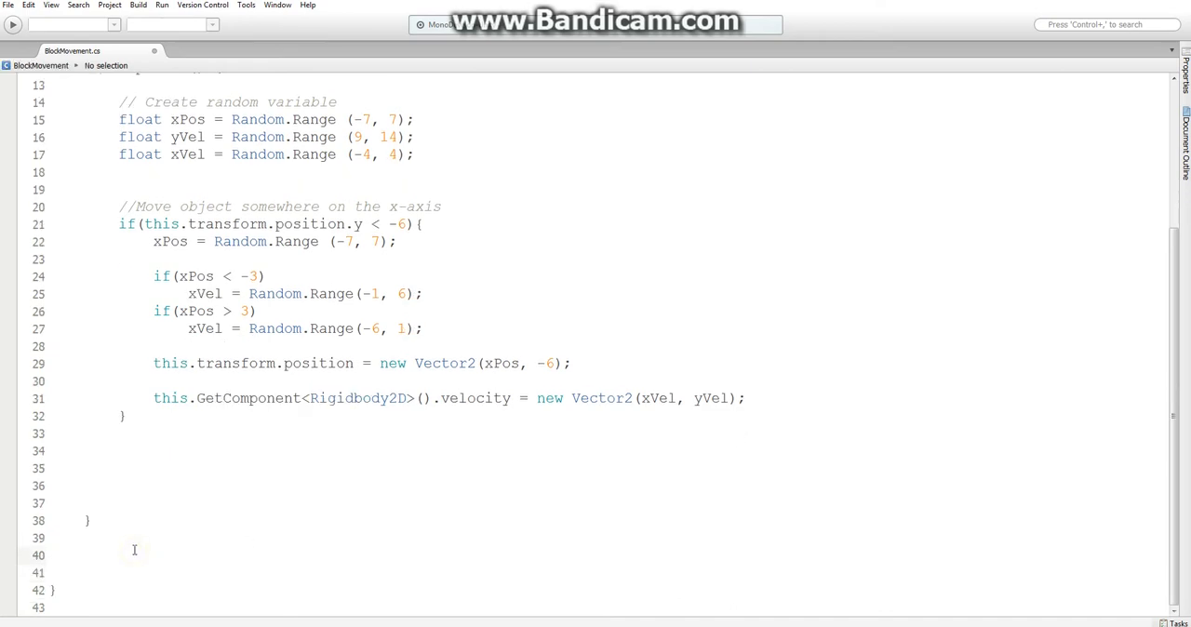
mouse_move(333, 361)
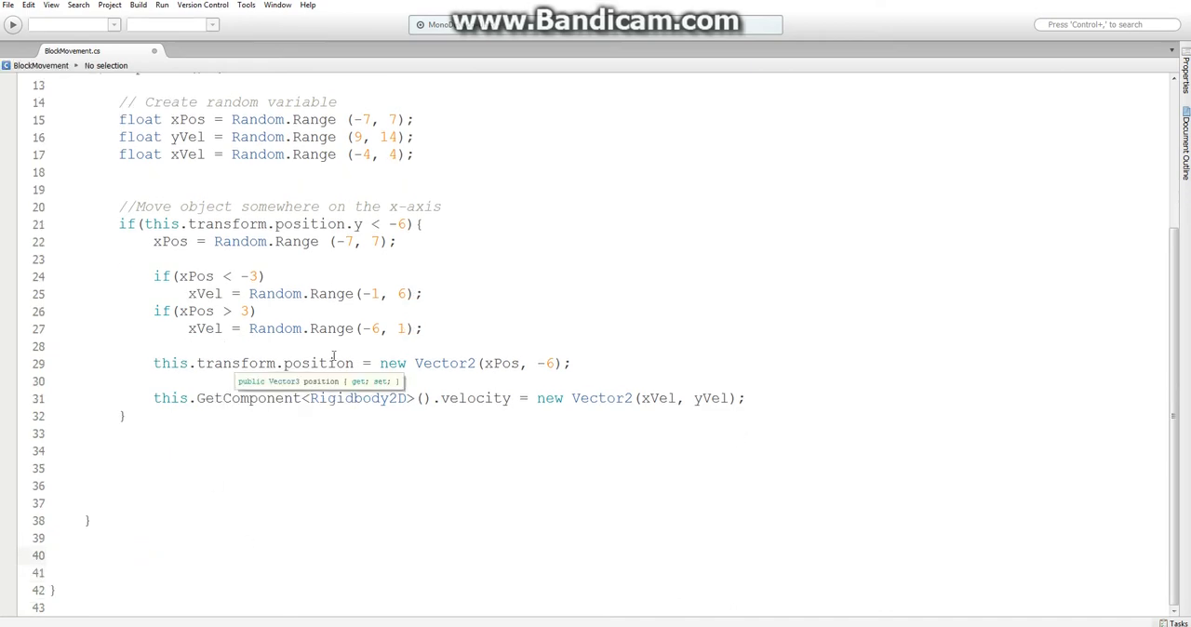
Step: Add an empty void OnMouseOver(){ } method below Update in the script
type("void")
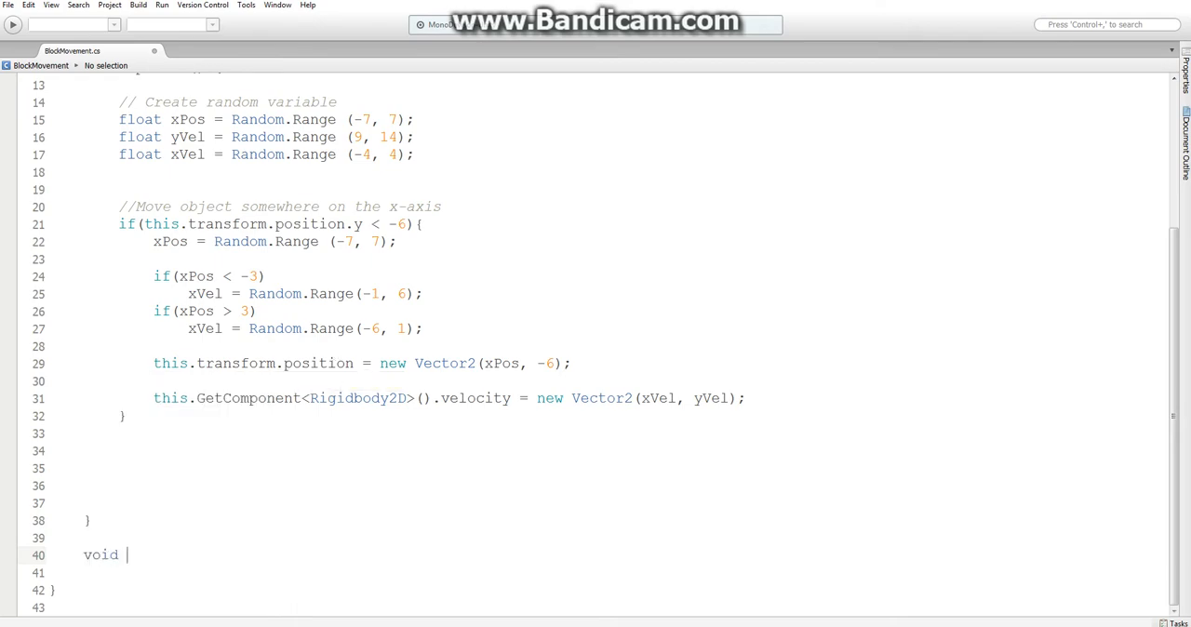
type("OnMouse")
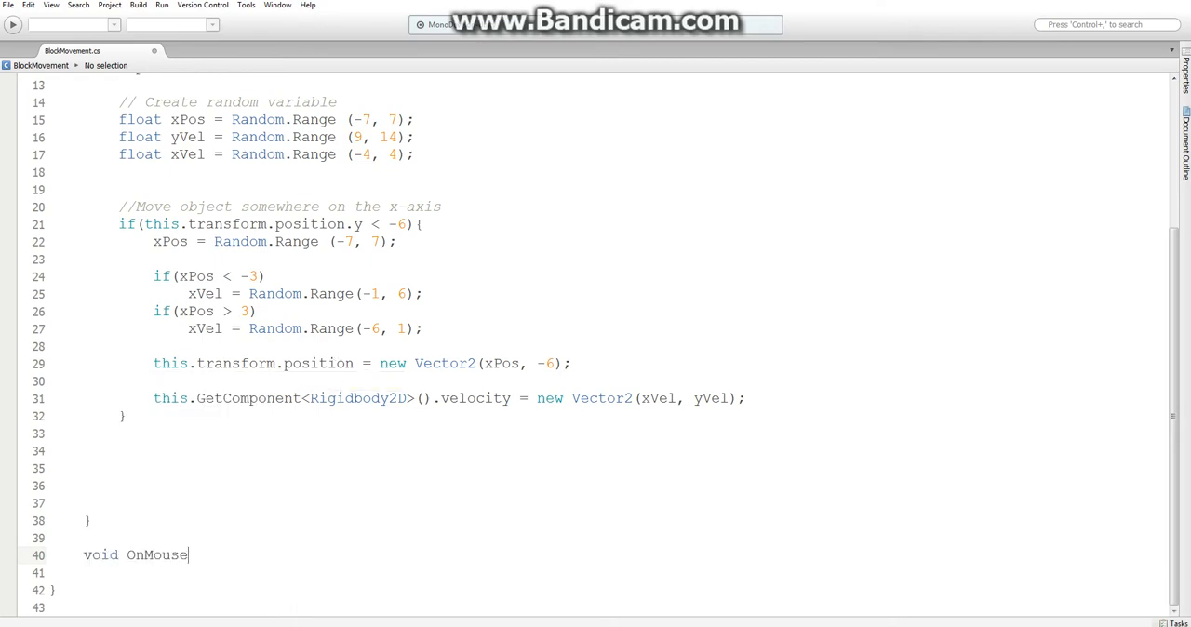
type("Over()")
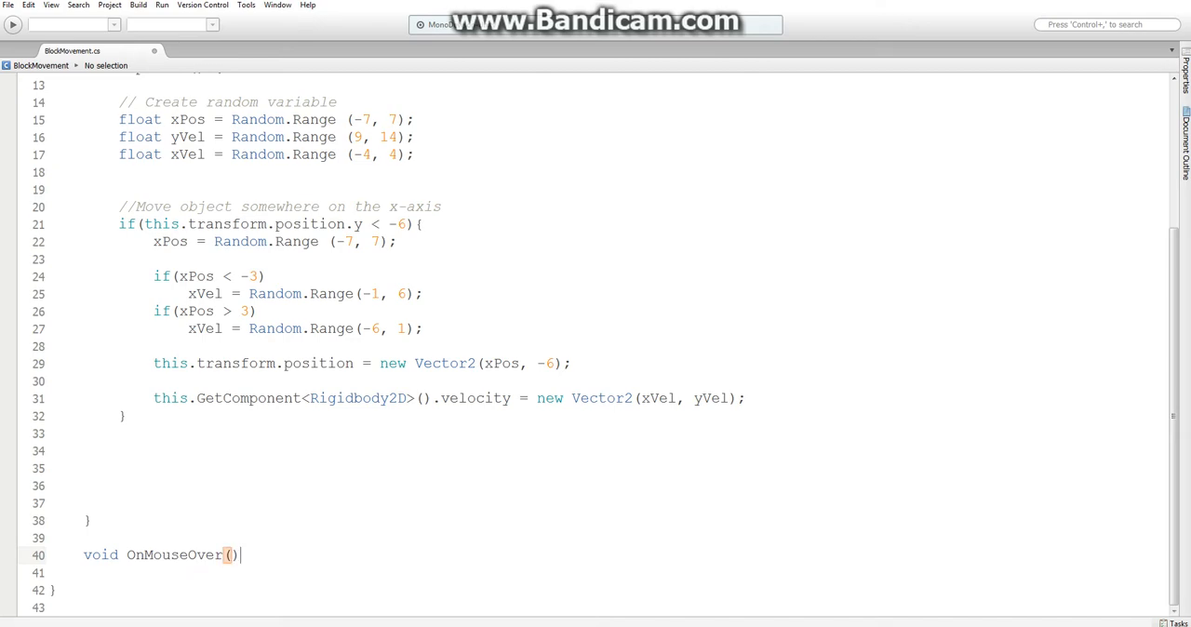
type("{")
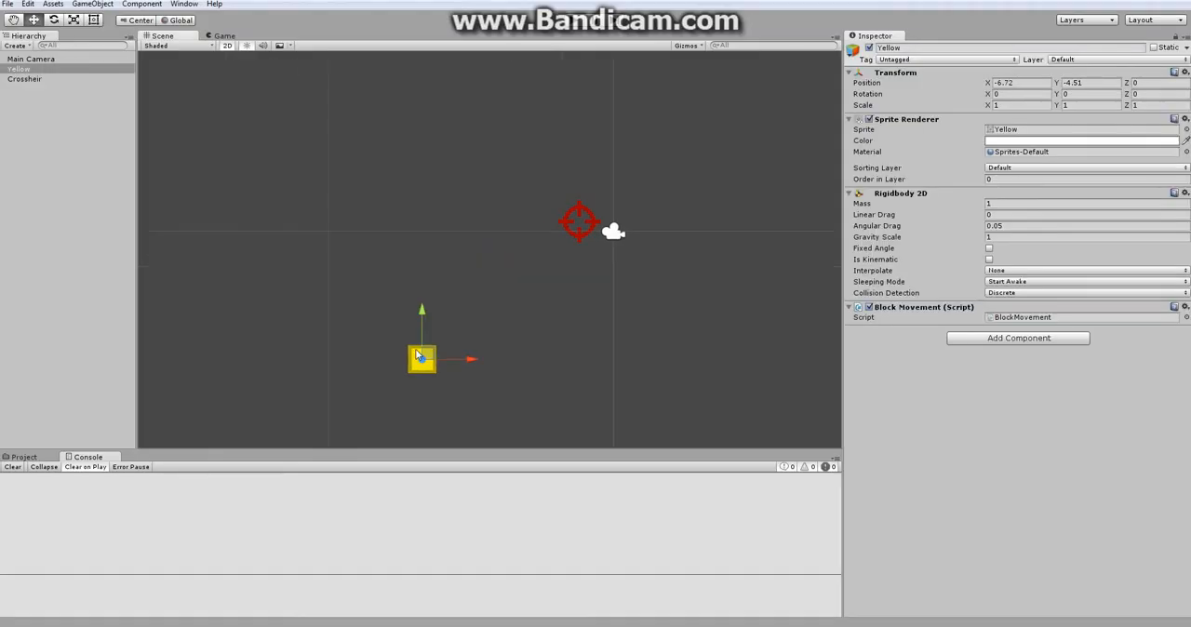
left_click(1017, 339)
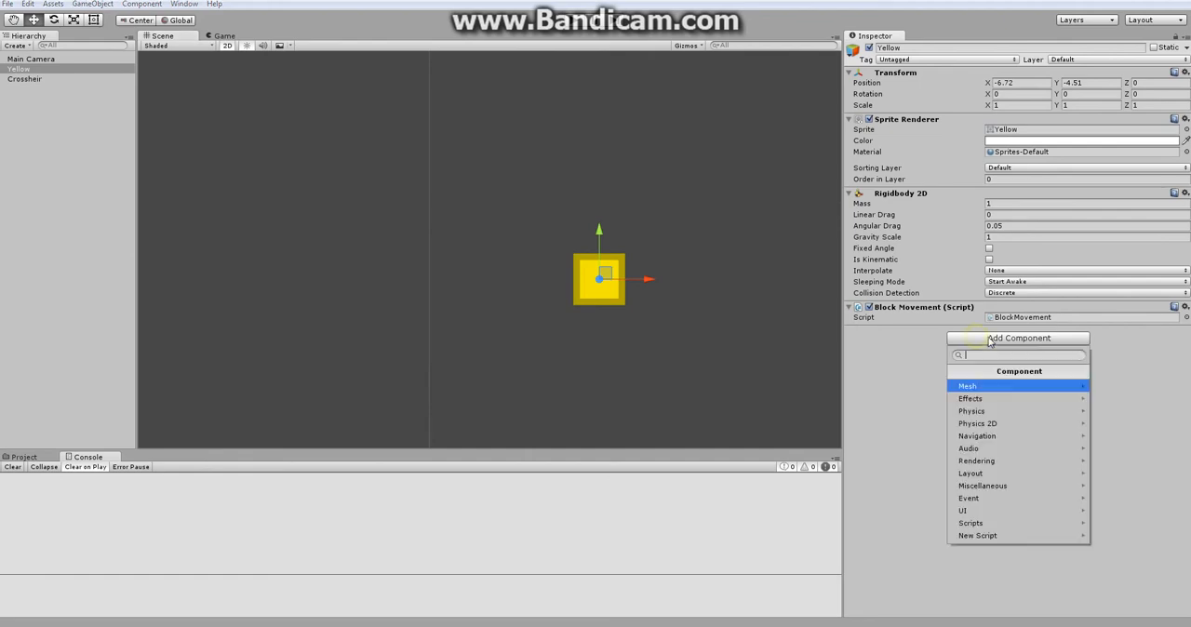
left_click(972, 424)
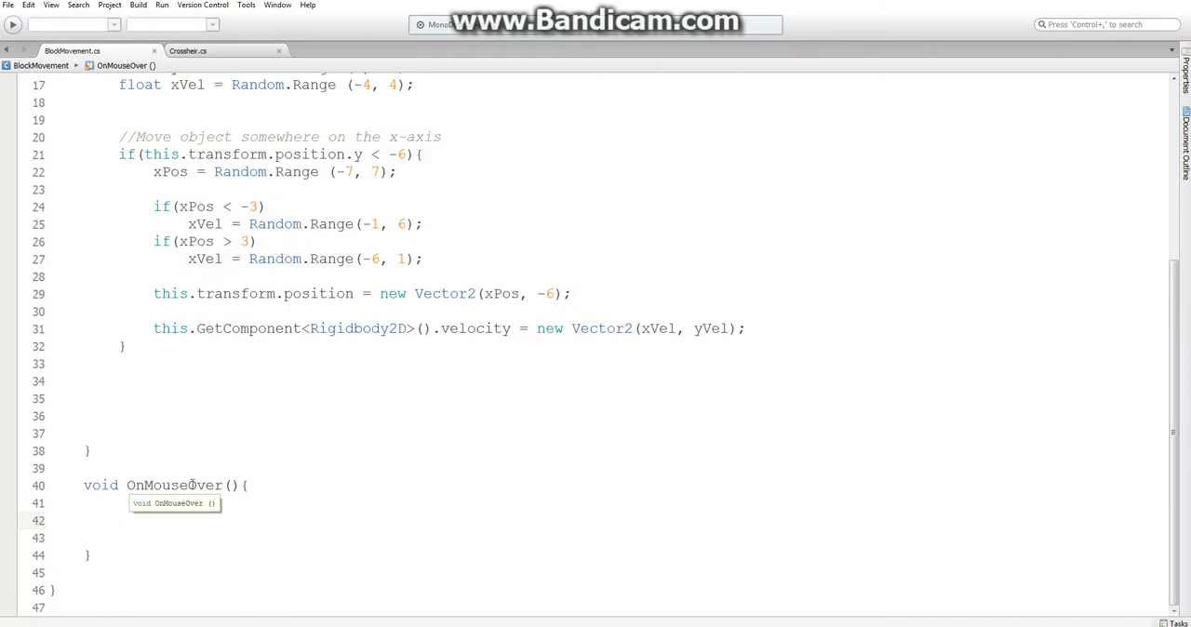
Step: Inside OnMouseOver, add if (Input.GetMouseButtonDown(0)) { print("CLICK"); }
type("if(")
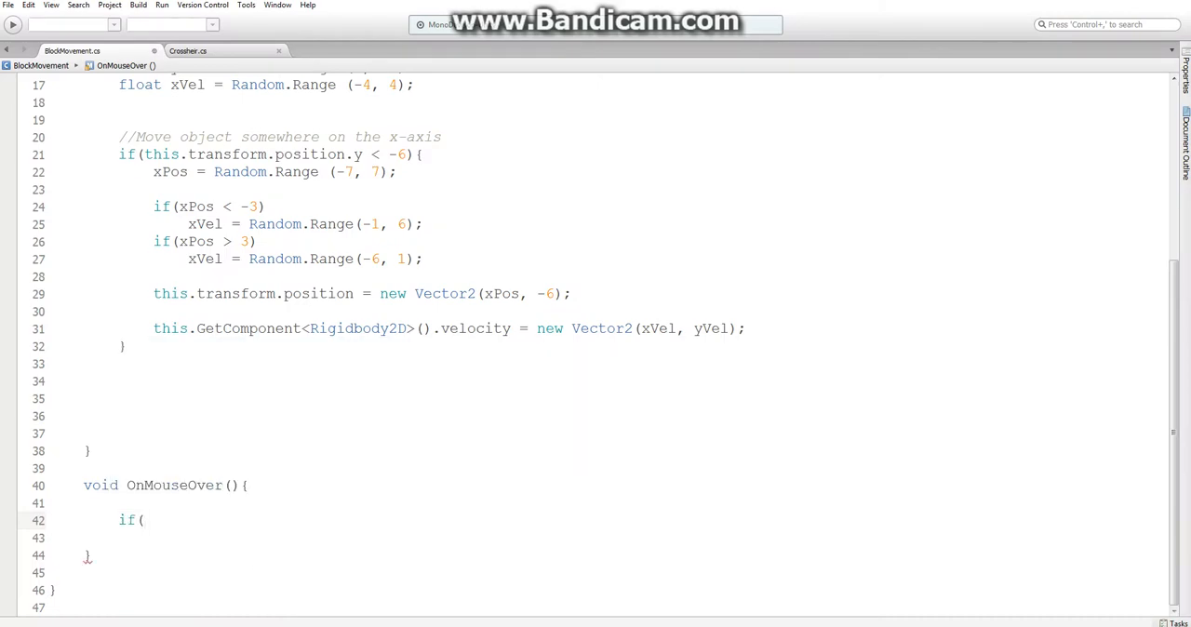
type("Input.Ge")
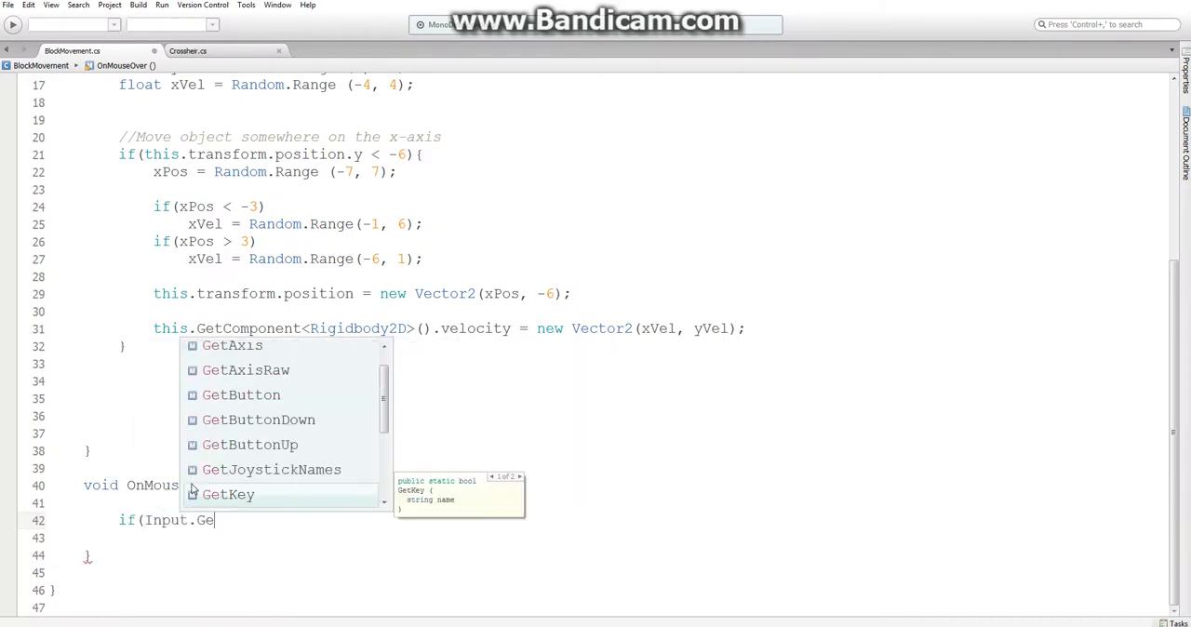
type("tMous")
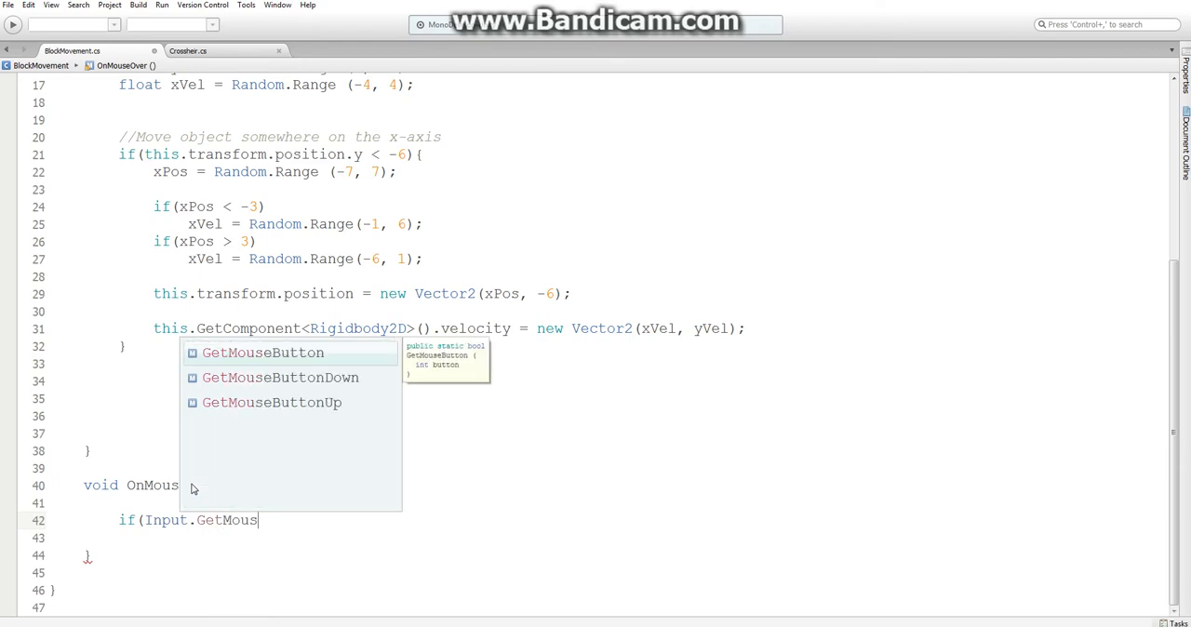
left_click(280, 378)
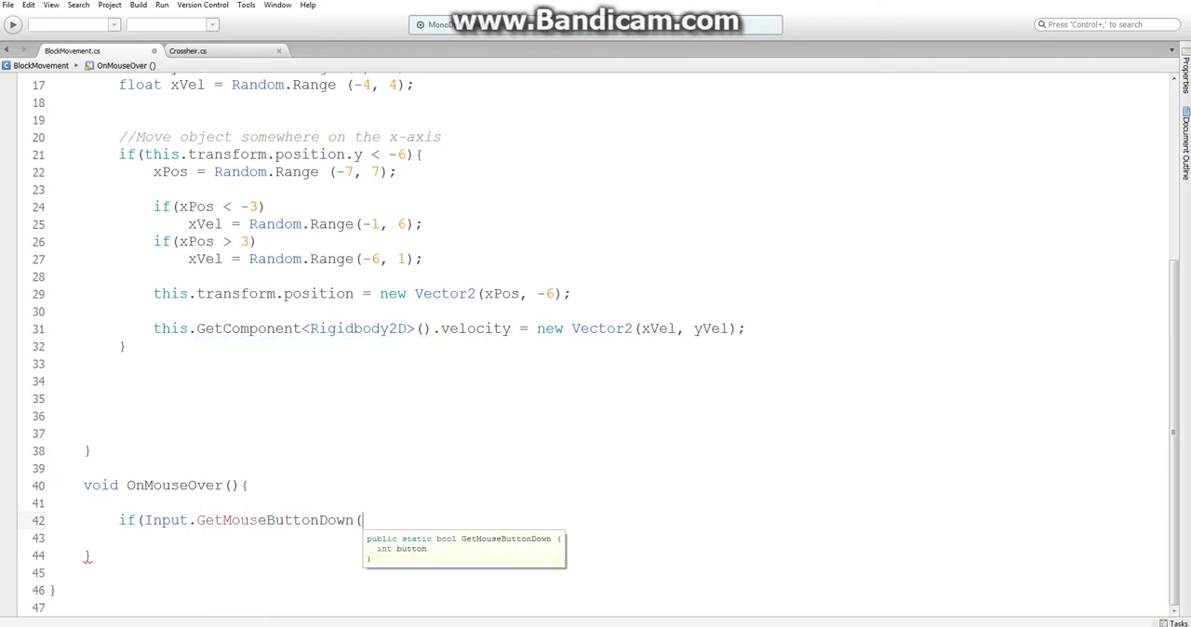
type("0)){")
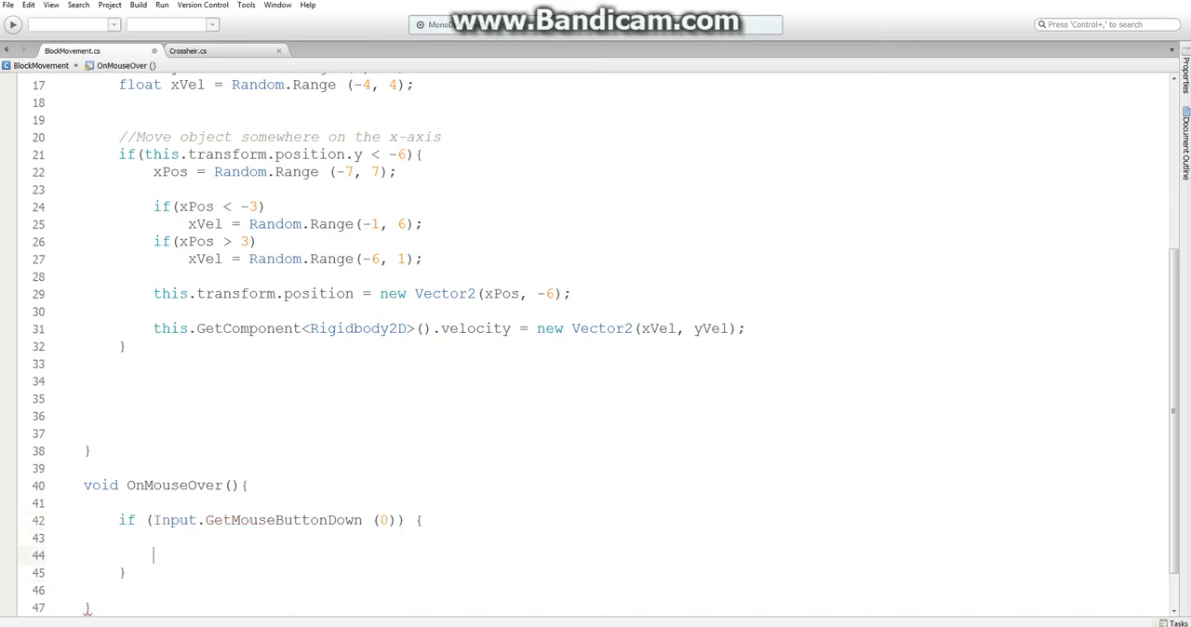
type("print")
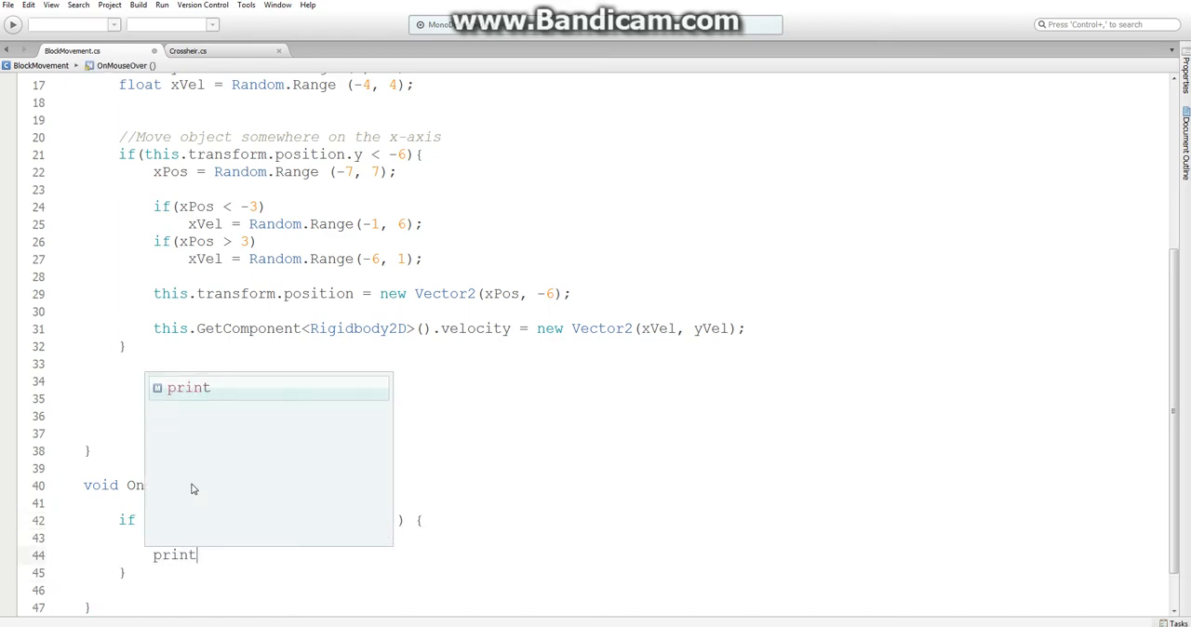
type("(\"")
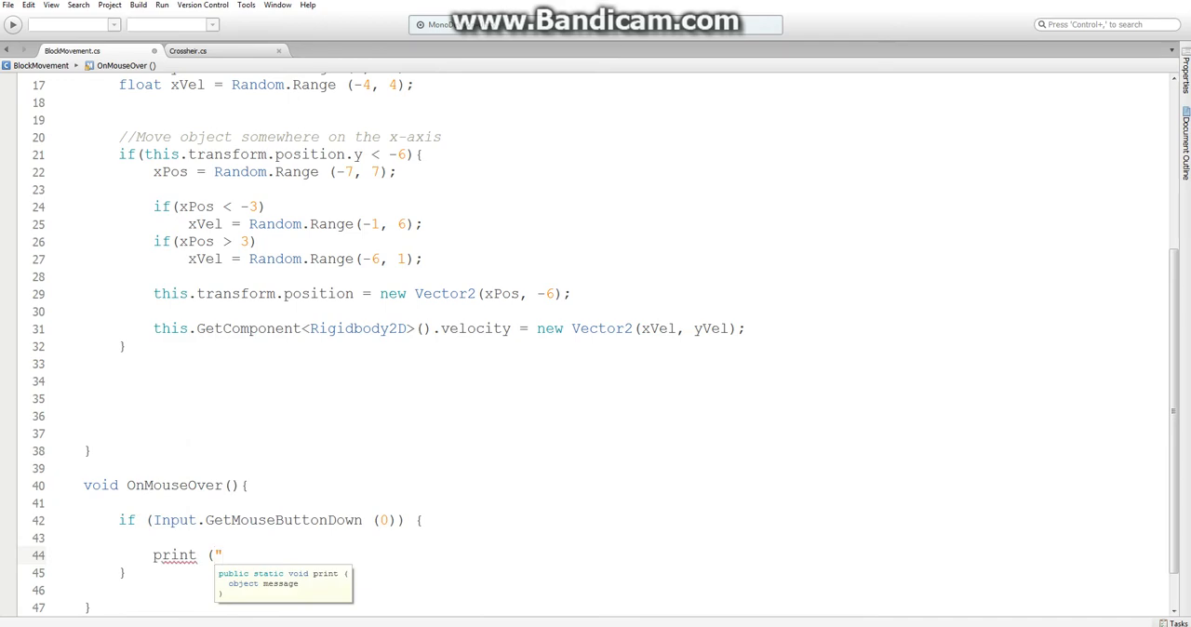
type("CLICK\")")
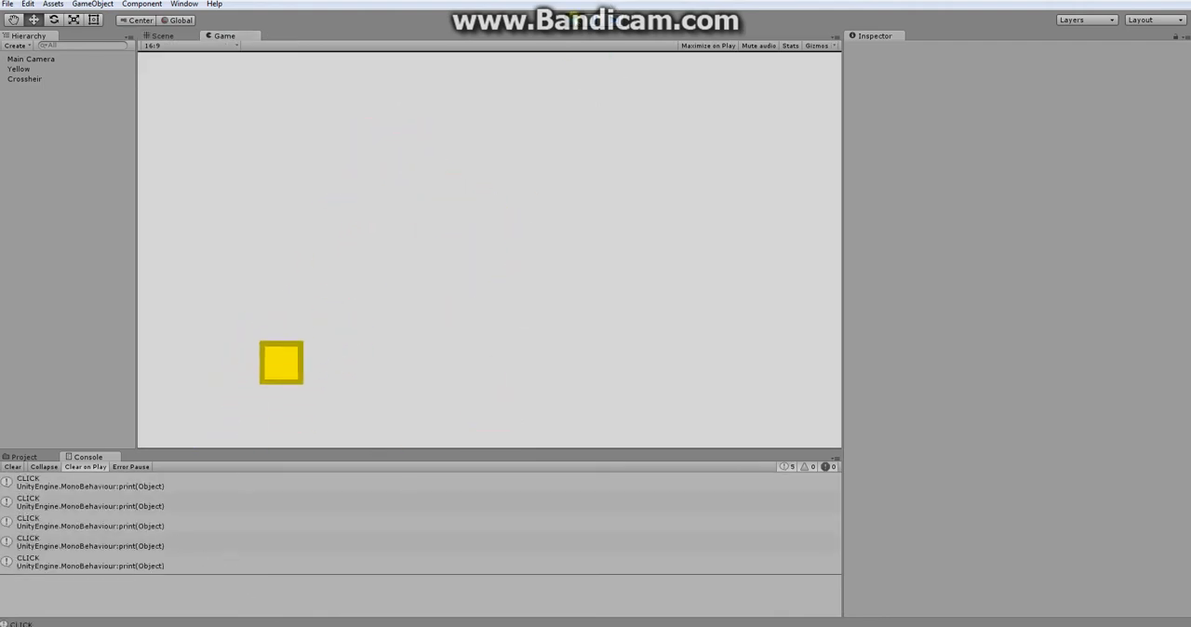
left_click(163, 36)
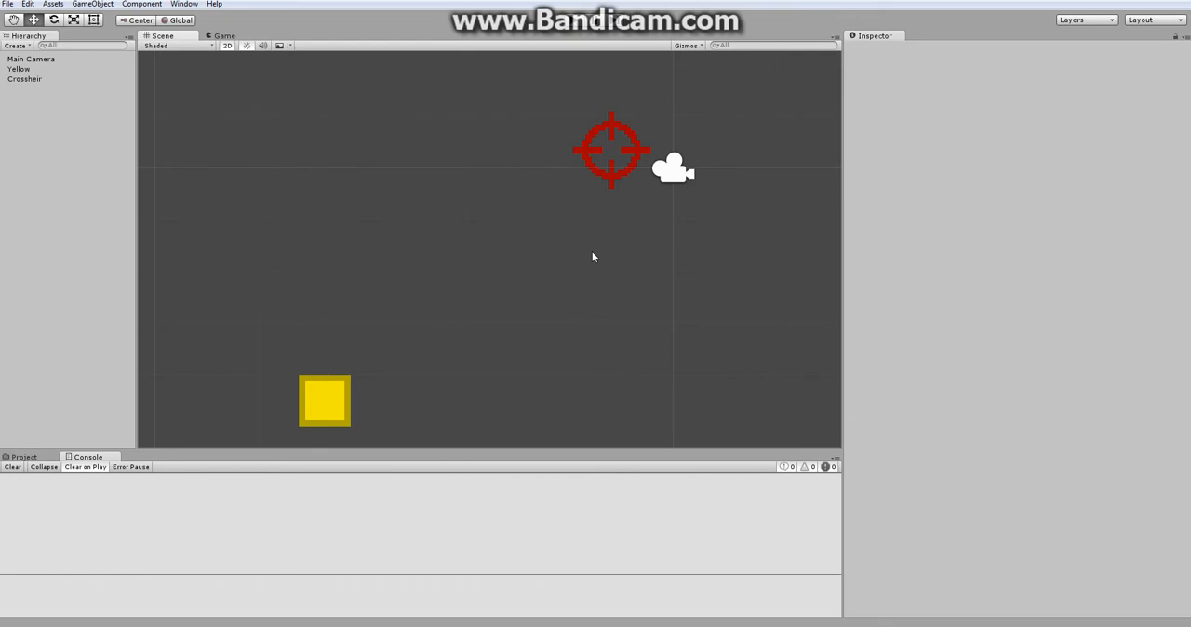
mouse_move(341, 359)
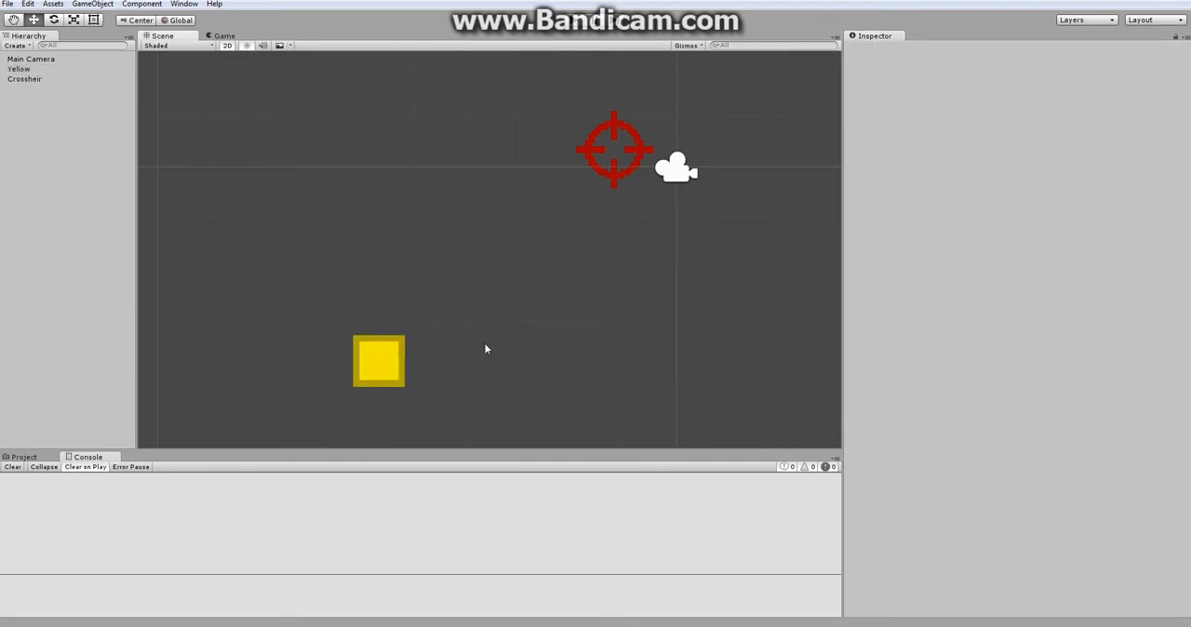
left_click(19, 71)
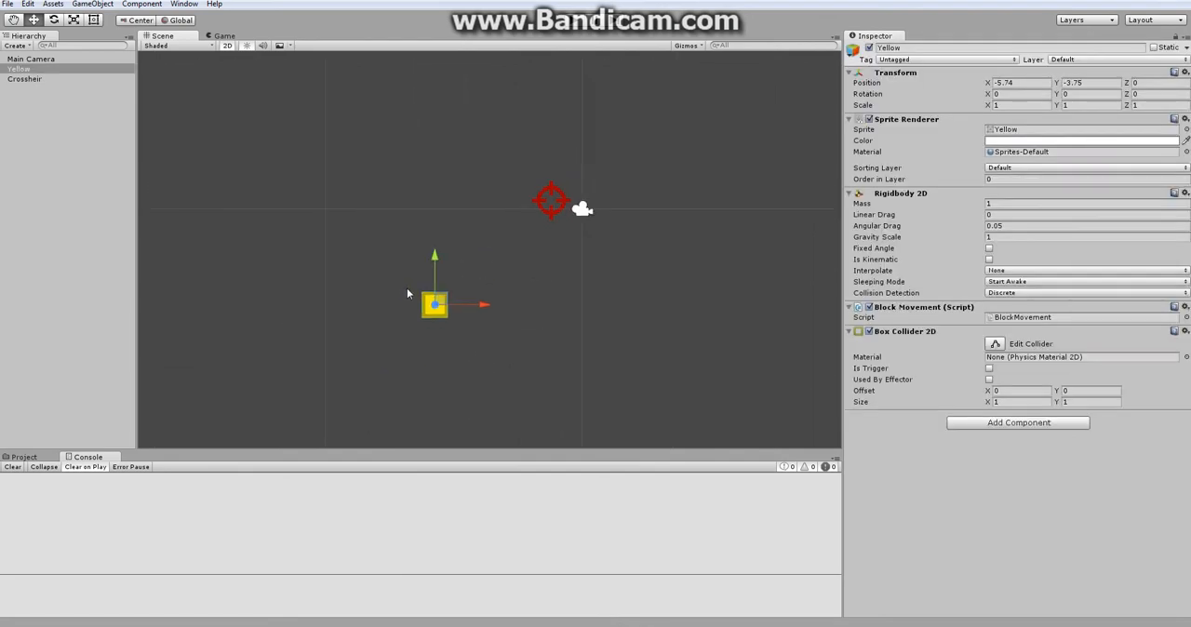
mouse_move(283, 93)
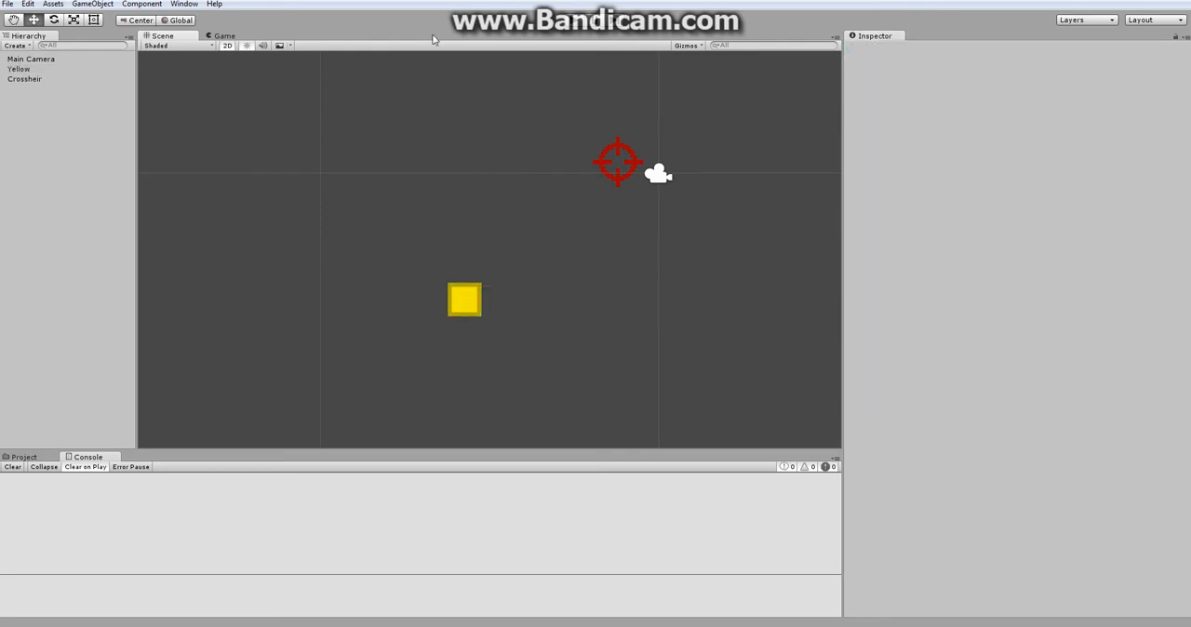
Step: Play the scene twice and click the yellow block to see CLICK logged in the Console
left_click(223, 35)
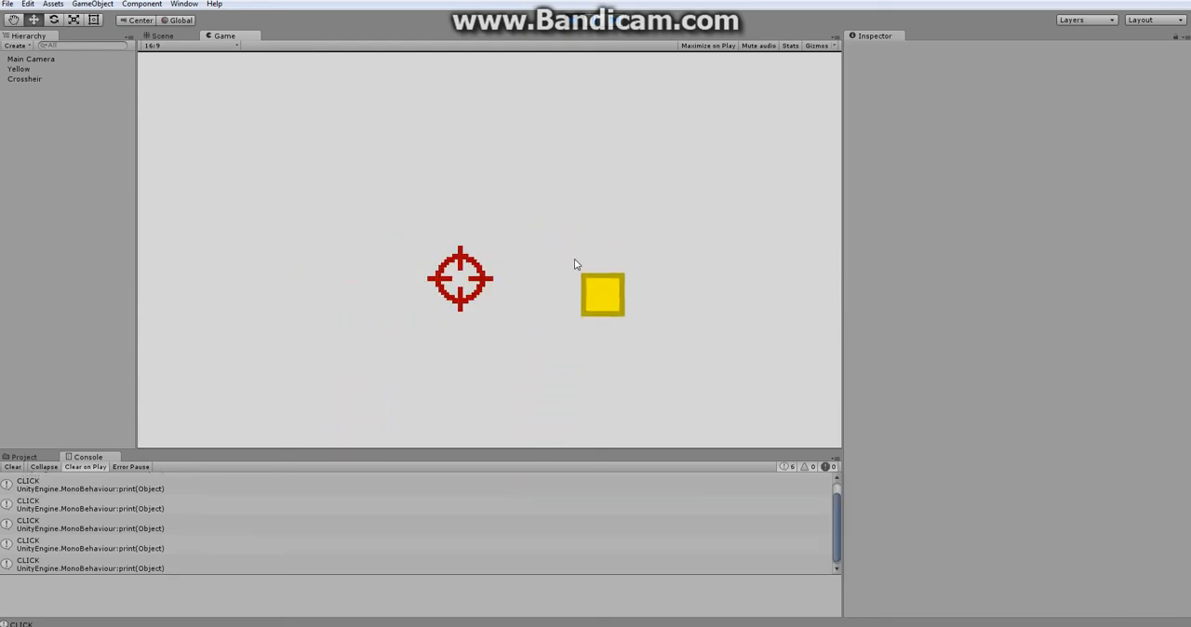
left_click(167, 35)
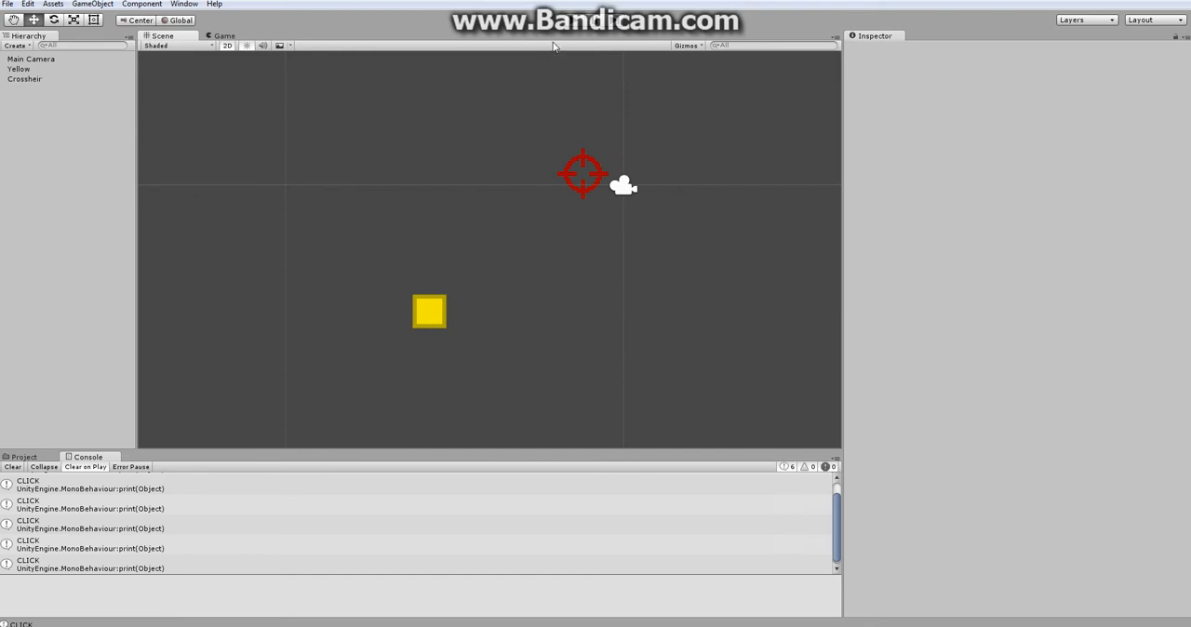
left_click(229, 36)
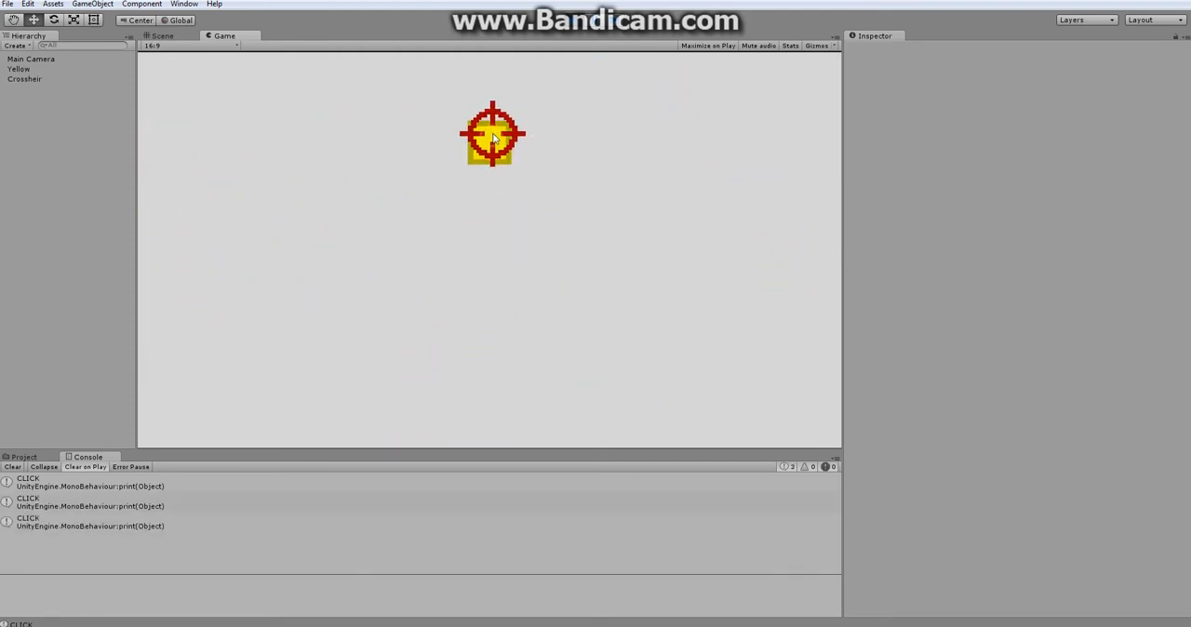
left_click(164, 35)
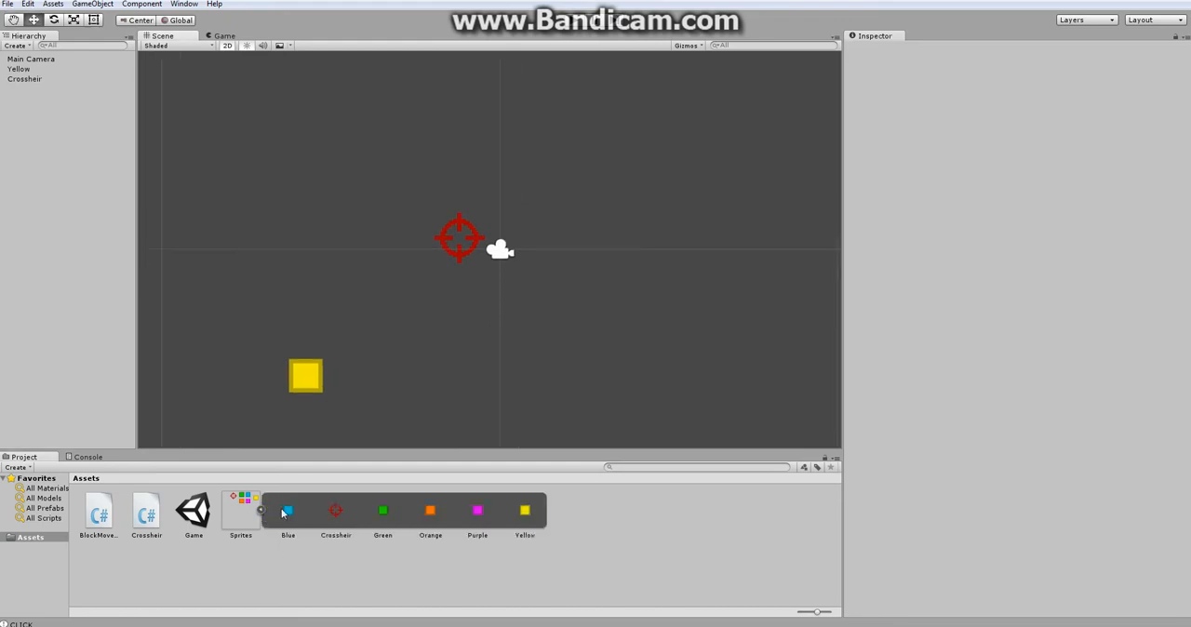
Step: Drag the coloured block sprites into the scene, move the blue one up-right and preview the layout
left_click_drag(287, 510, 339, 251)
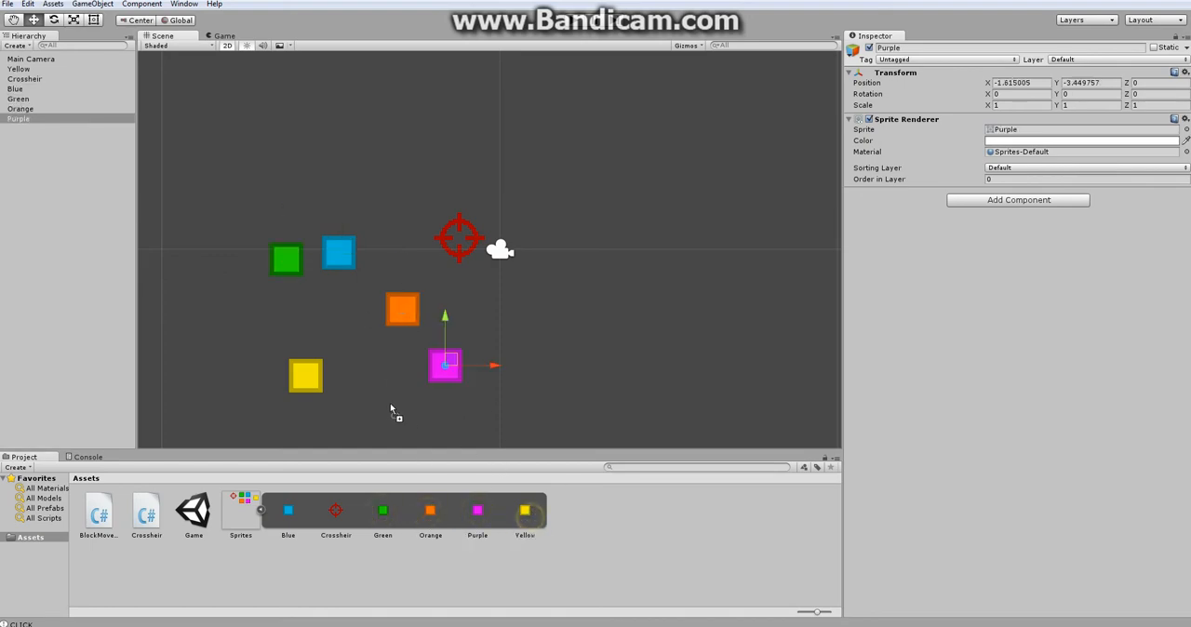
left_click(391, 409)
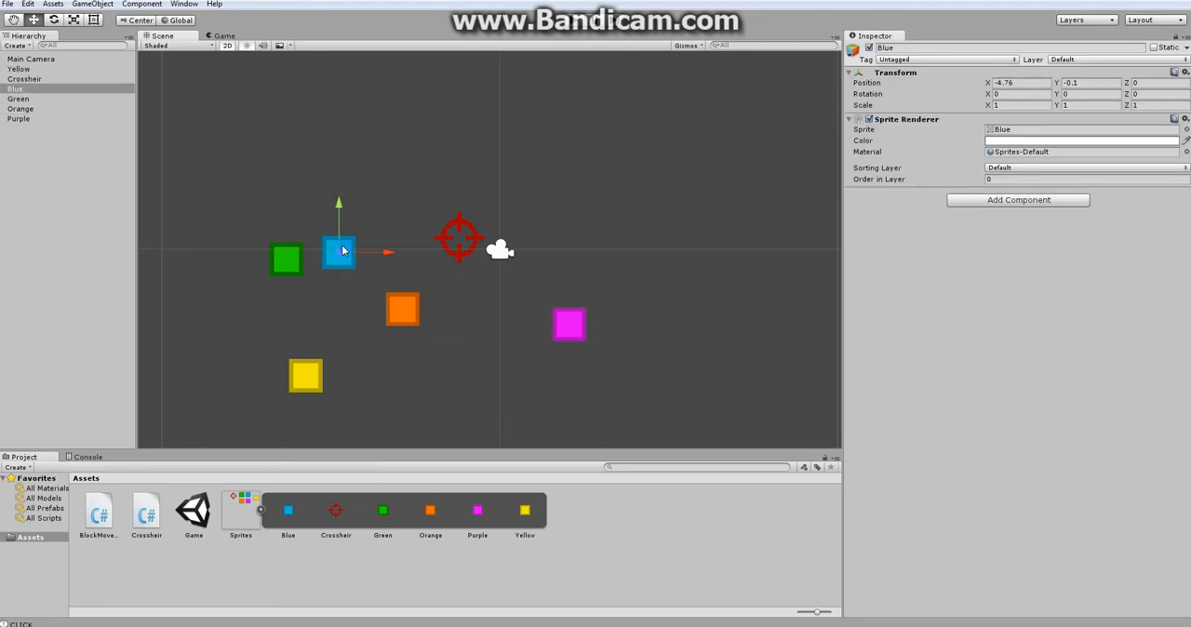
left_click_drag(339, 253, 383, 203)
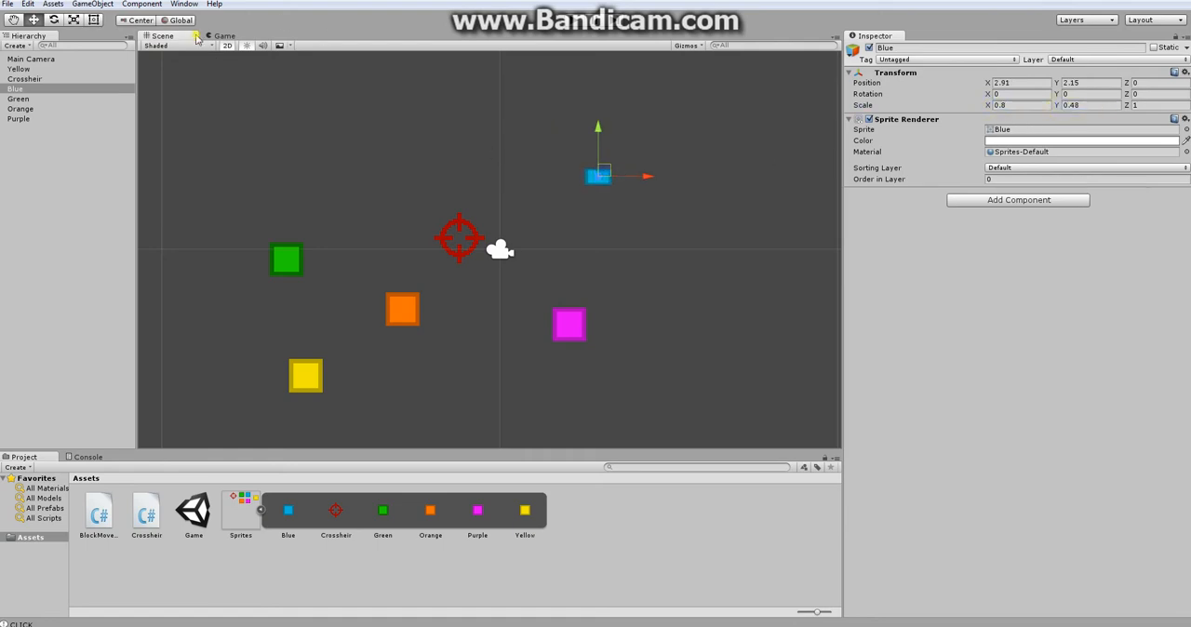
left_click(224, 37)
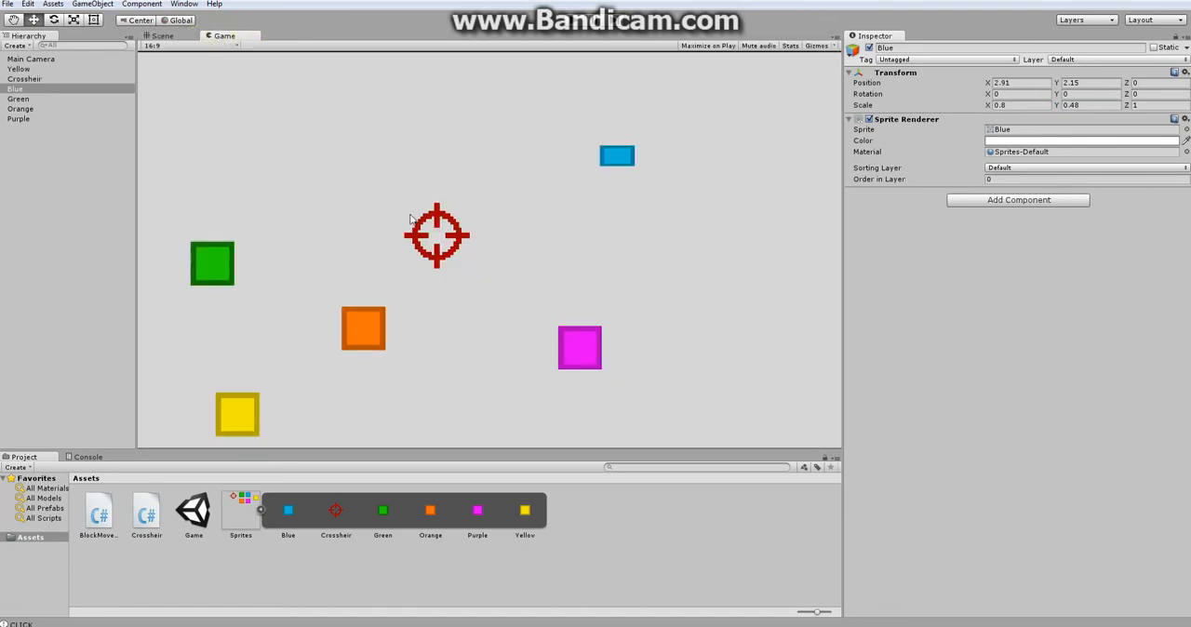
mouse_move(296, 234)
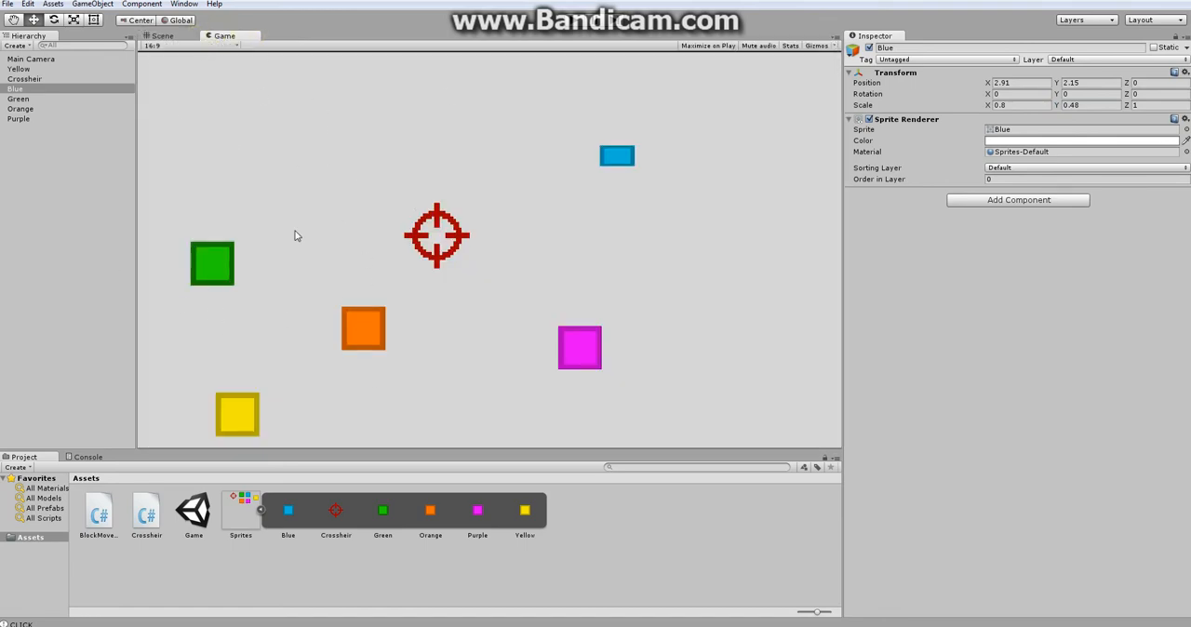
mouse_move(659, 212)
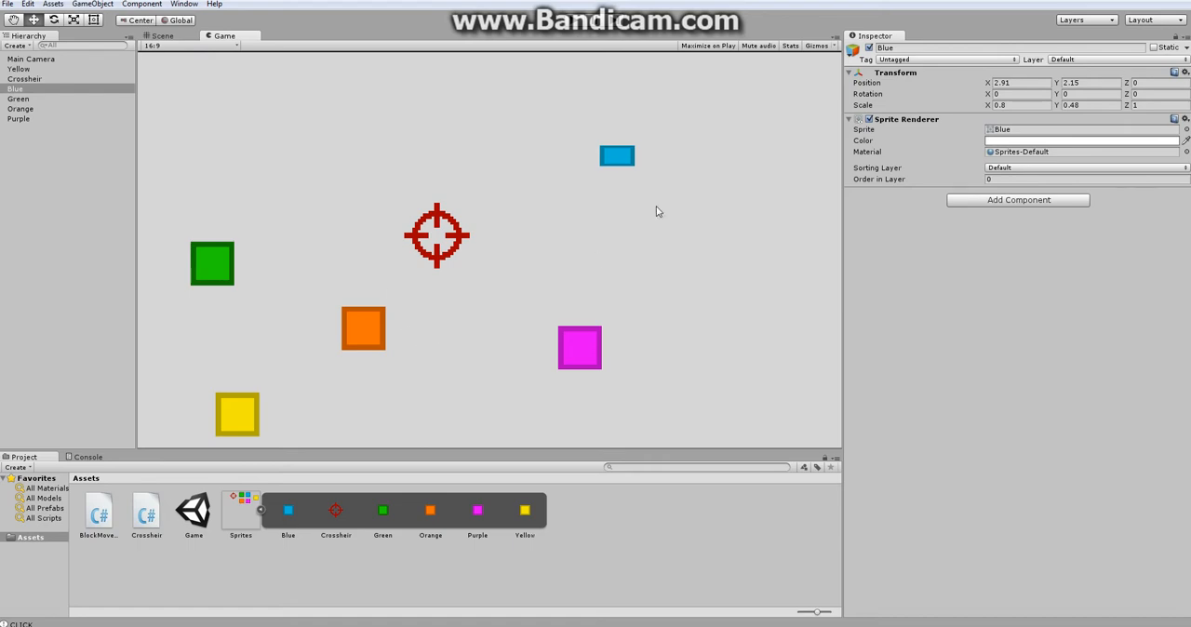
left_click(160, 36)
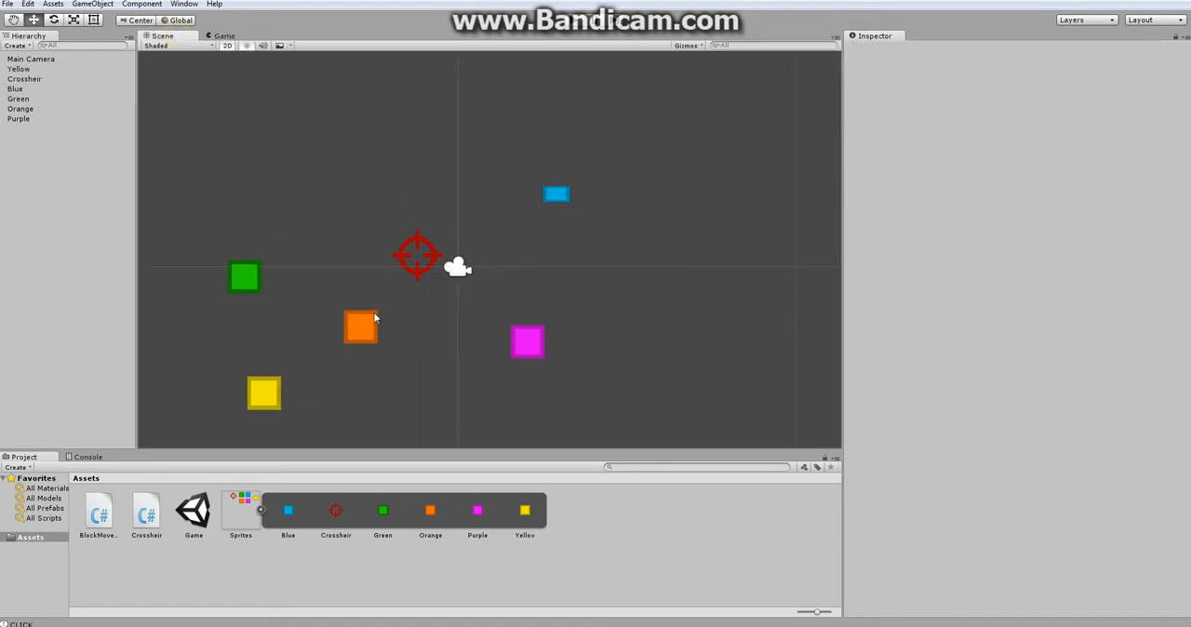
Step: Reposition yellow upper-left, purple to its left and orange to the right around the crosshair
left_click(265, 393)
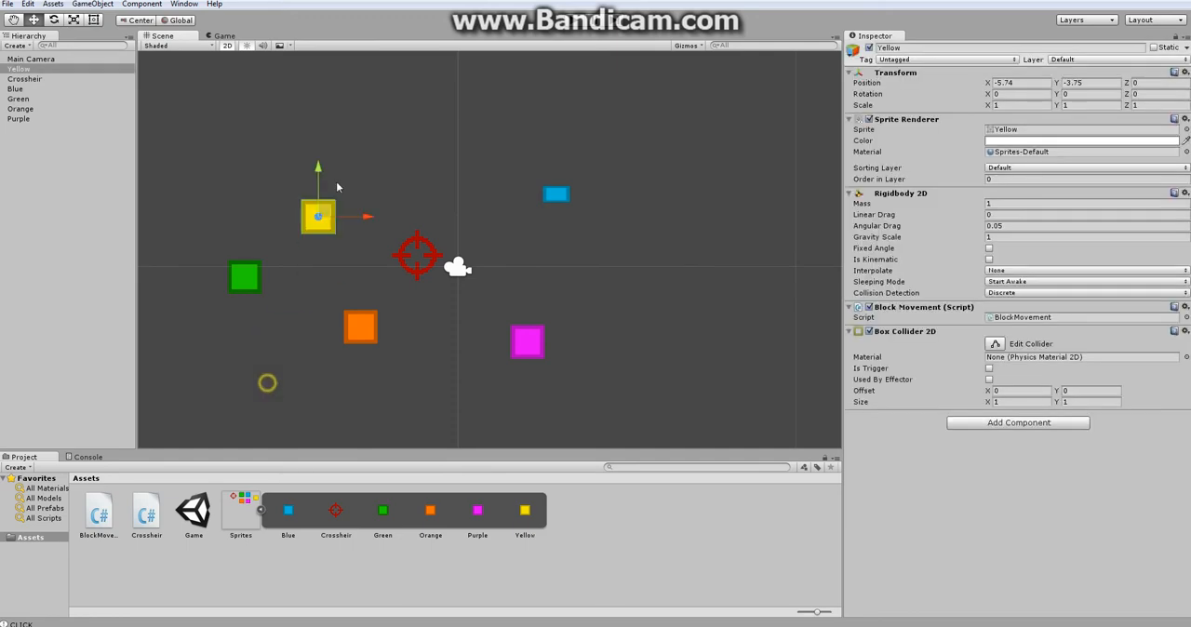
left_click_drag(319, 216, 493, 313)
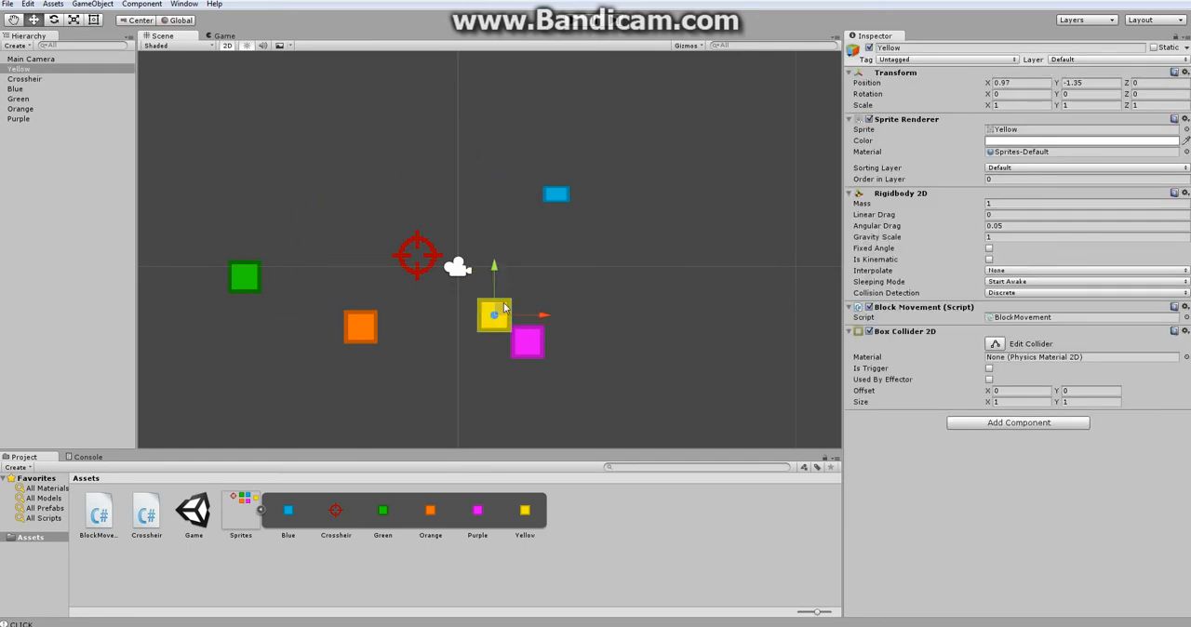
left_click_drag(494, 313, 510, 137)
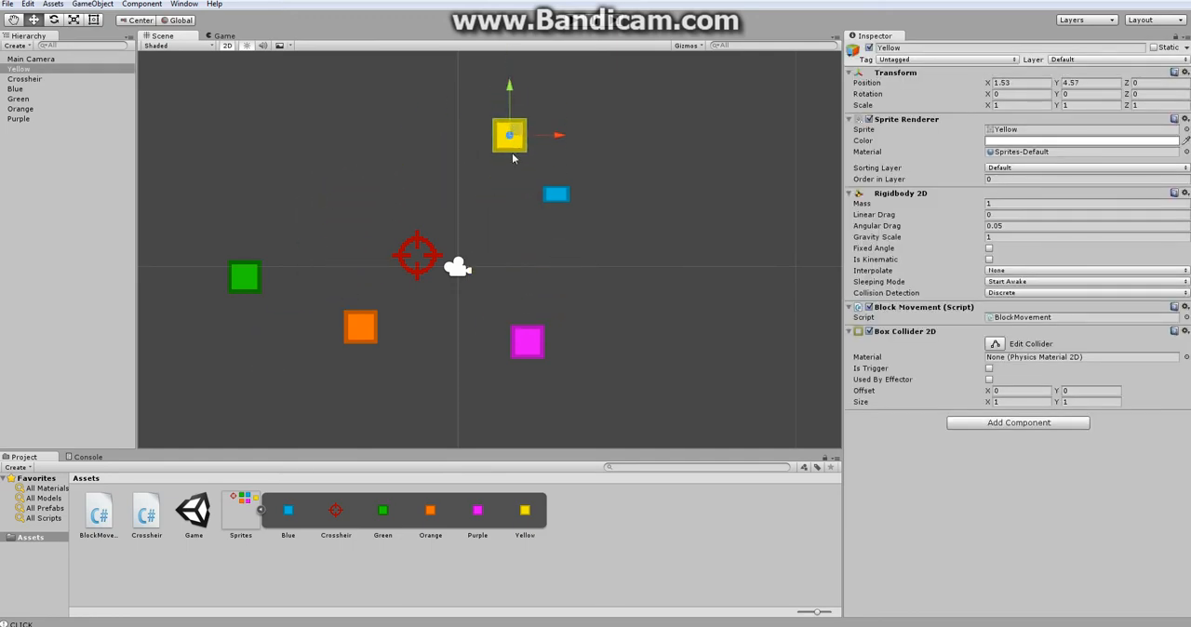
left_click_drag(510, 136, 330, 227)
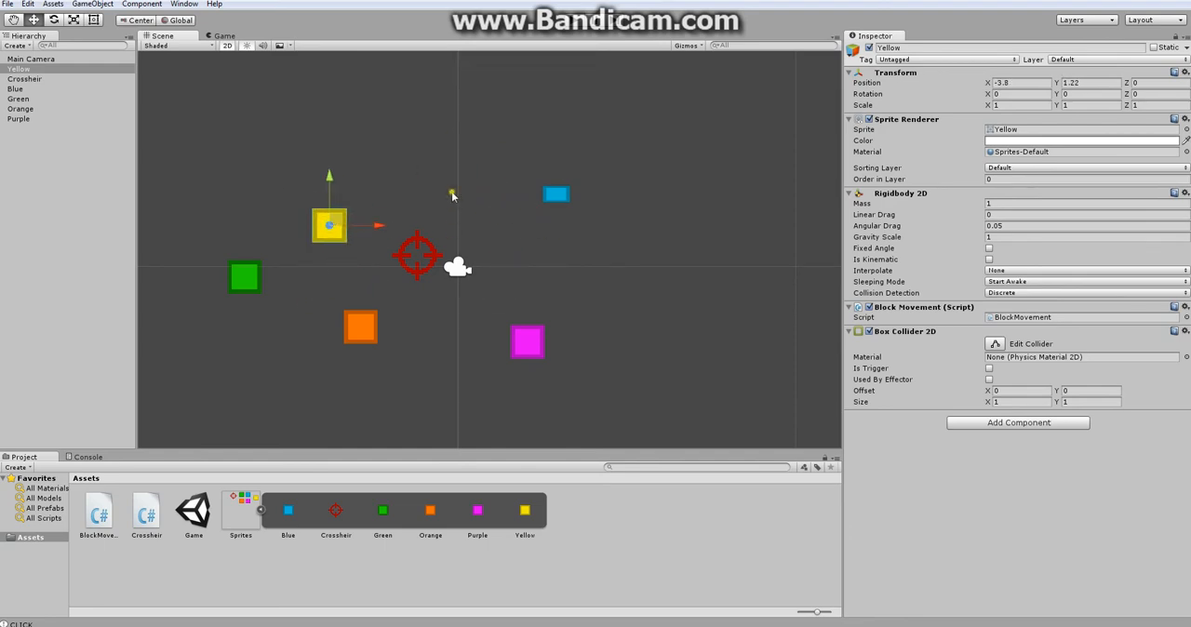
left_click(525, 344)
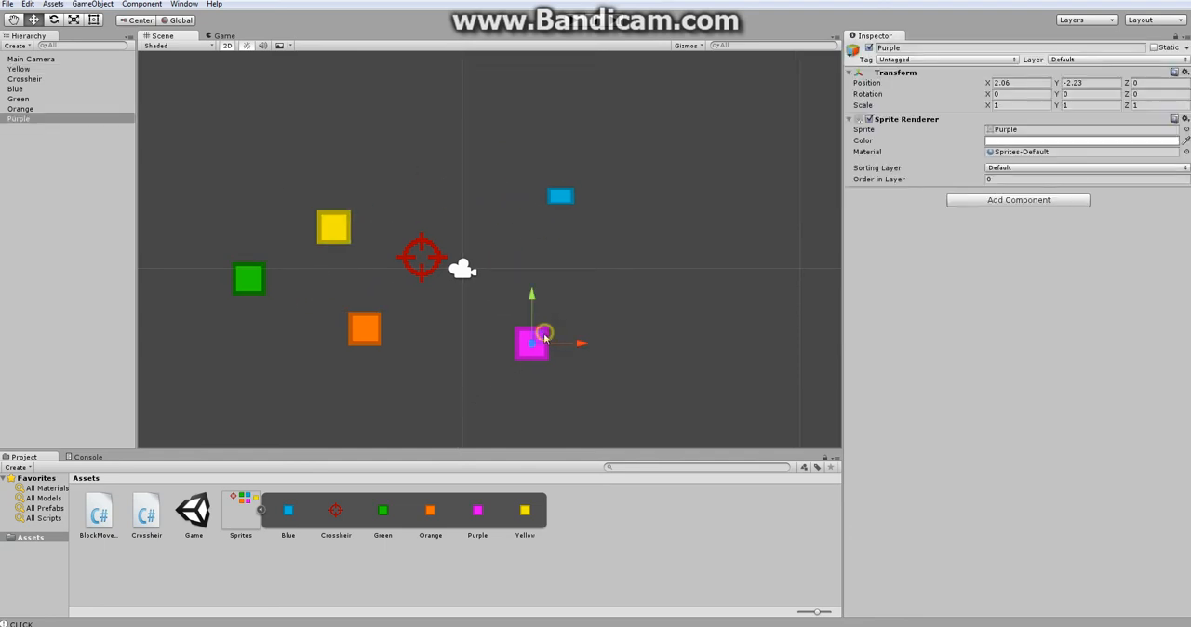
left_click_drag(530, 343, 296, 223)
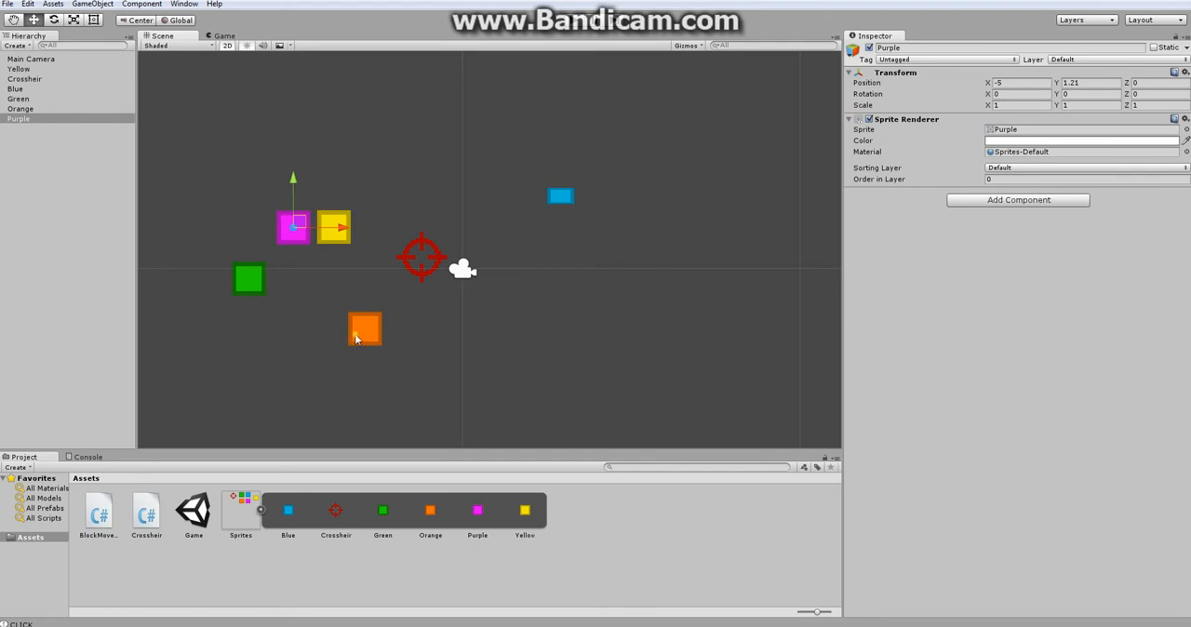
left_click_drag(363, 330, 647, 257)
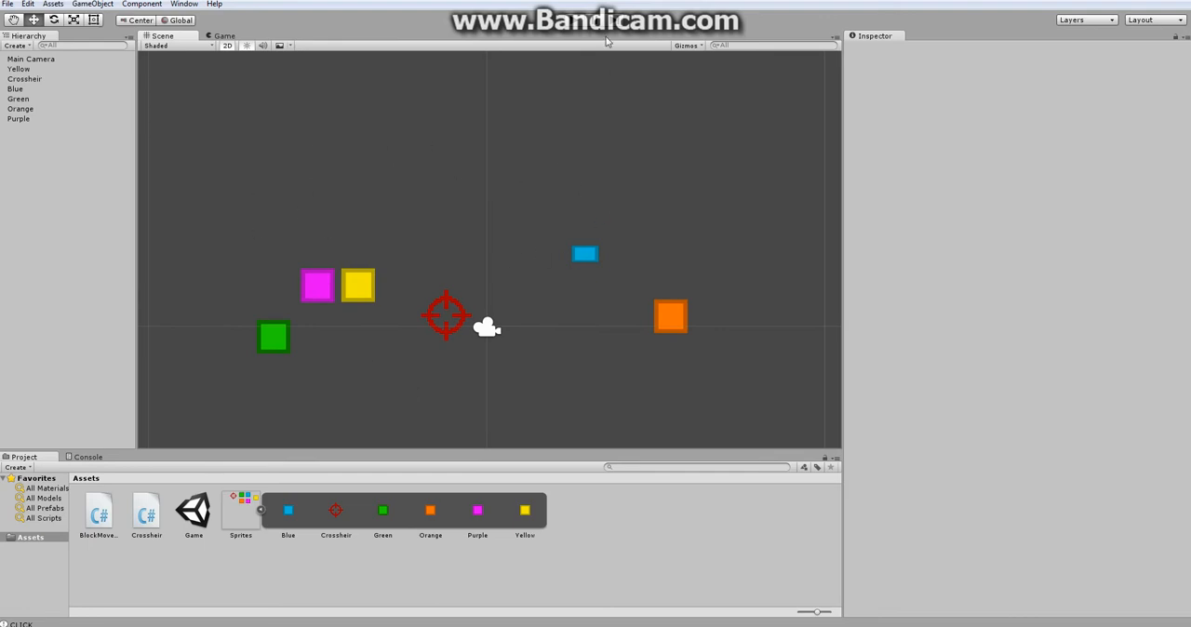
mouse_move(543, 165)
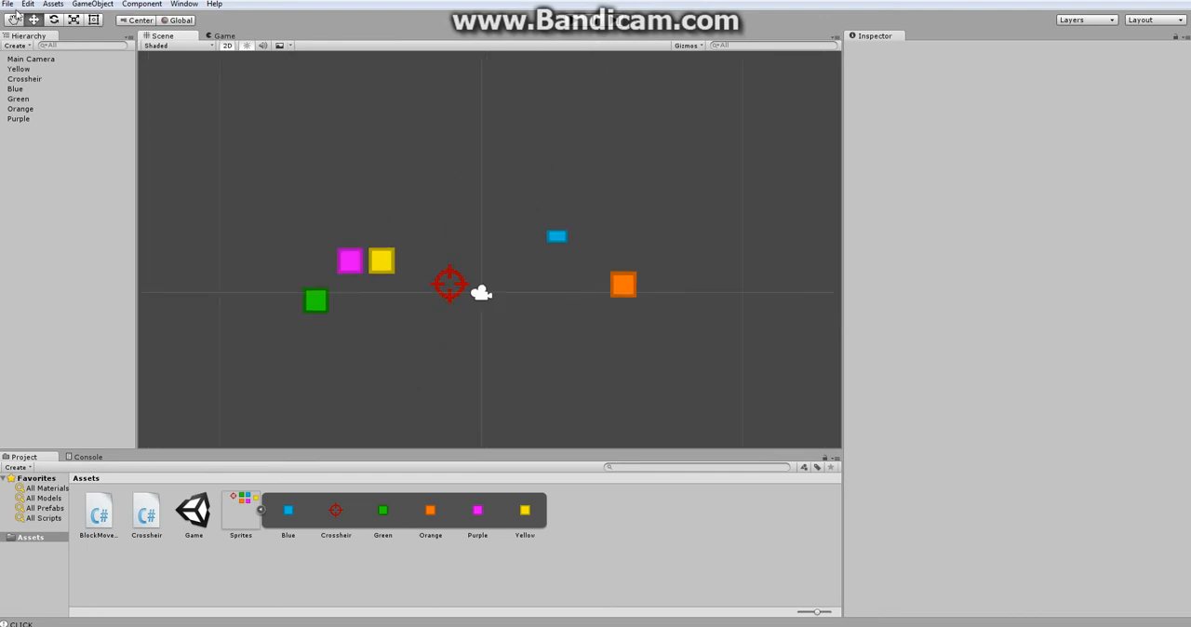
left_click(9, 4)
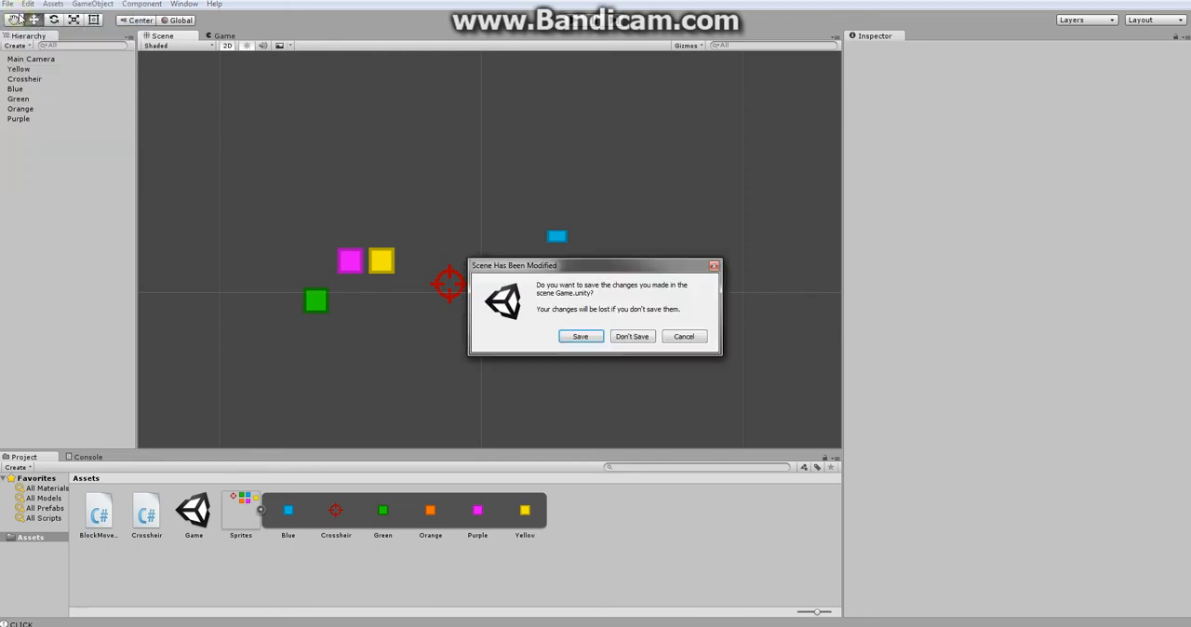
left_click(633, 335)
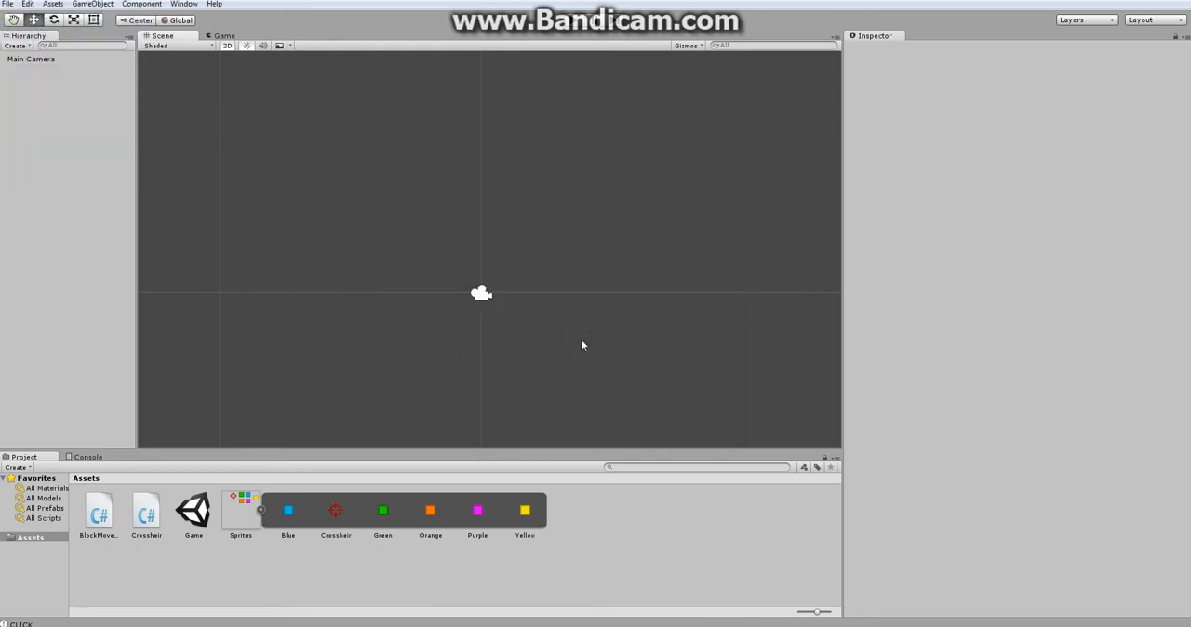
mouse_move(428, 231)
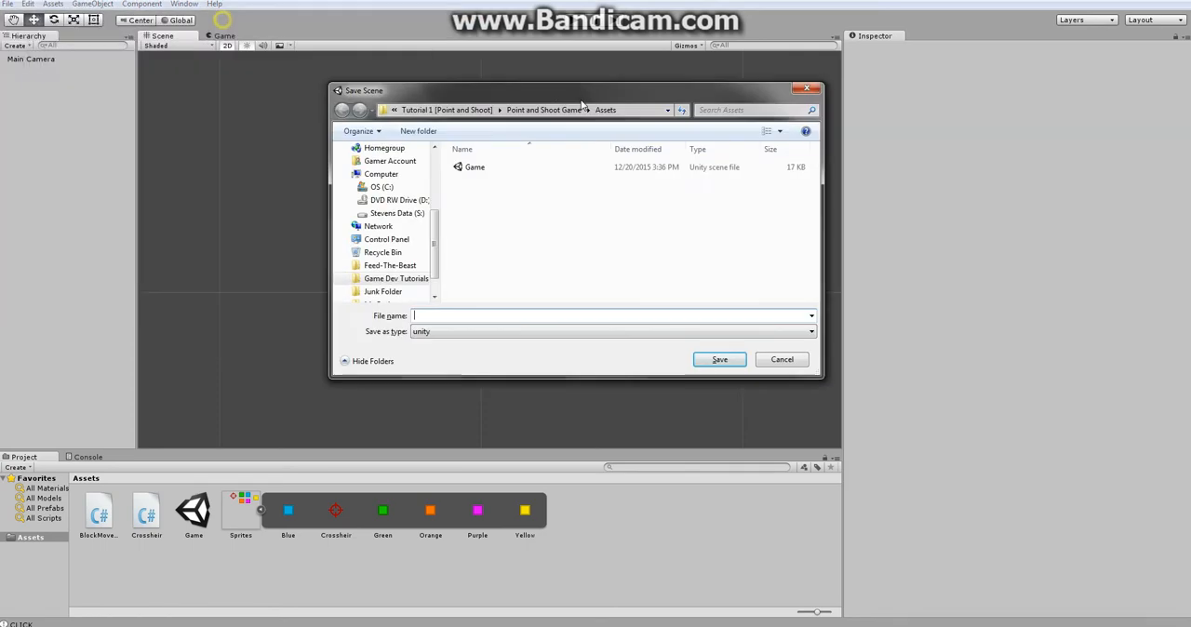
left_click_drag(581, 90, 667, 85)
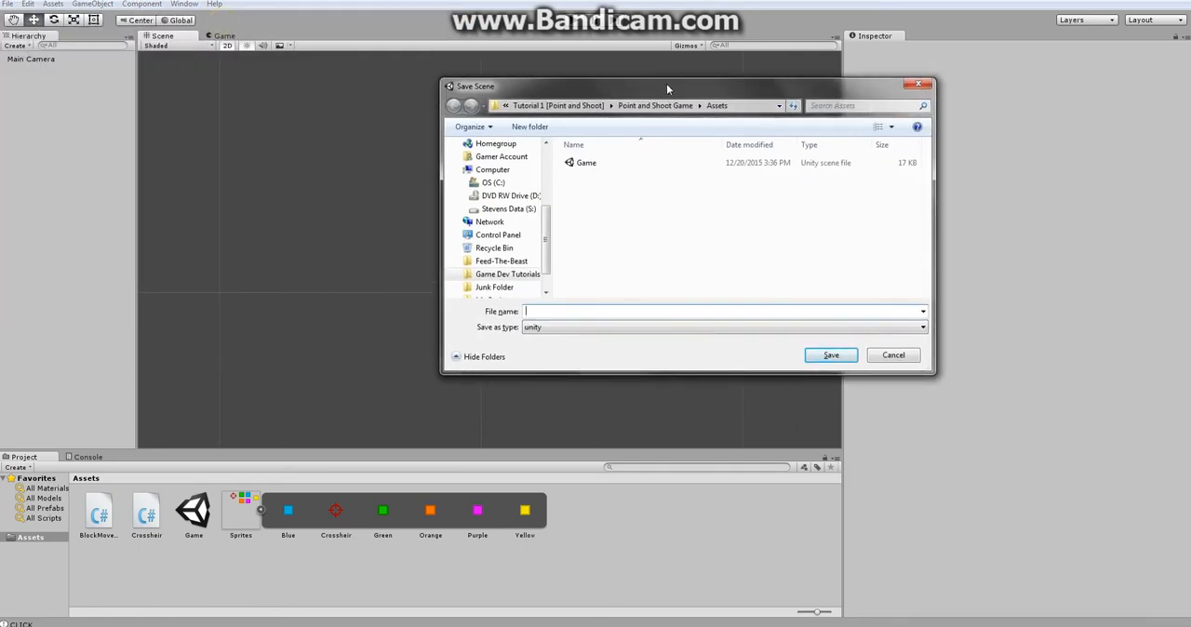
type("Level Design")
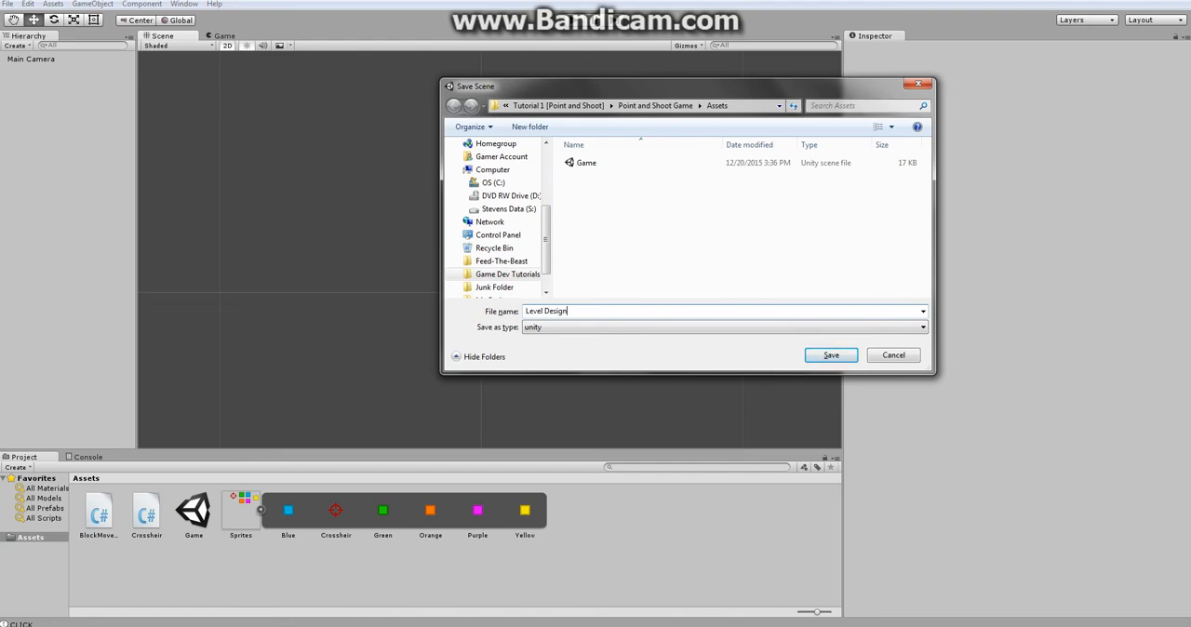
left_click(830, 353)
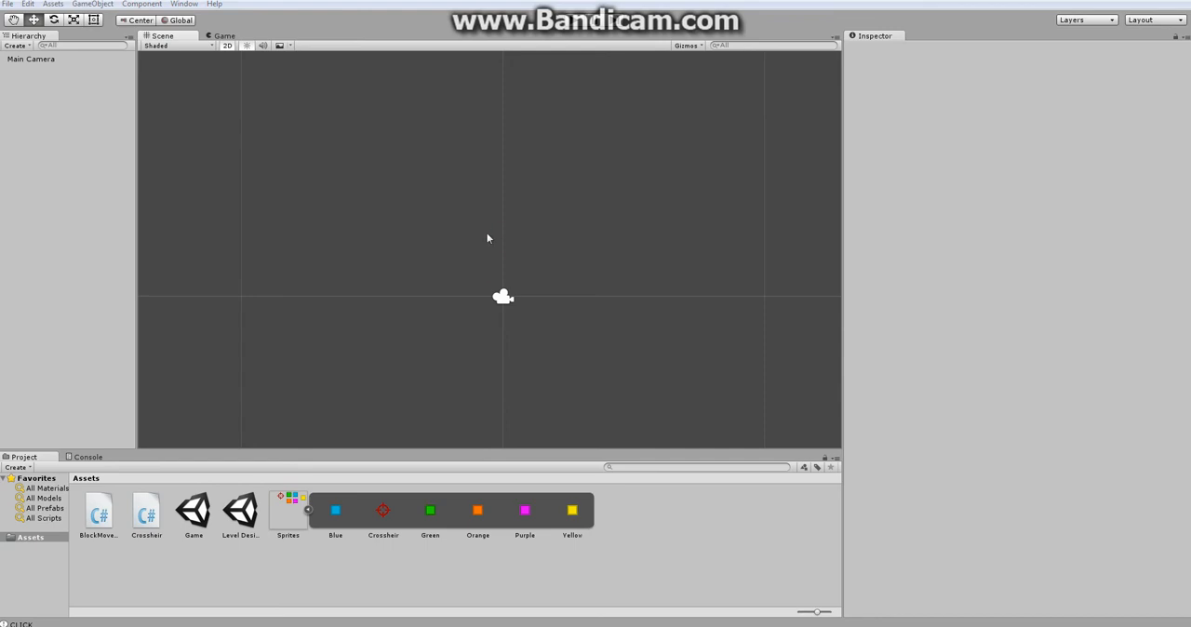
left_click(37, 67)
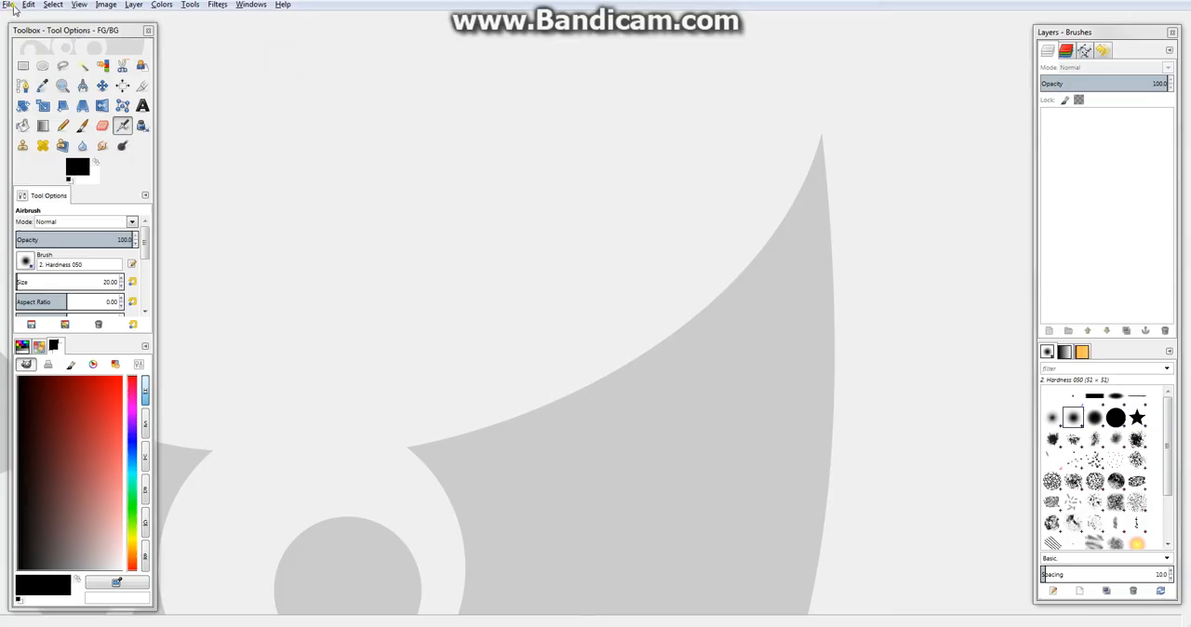
Step: Start a new transparent image and paint green grass strokes with blue sky scribbles above the hills
left_click(8, 4)
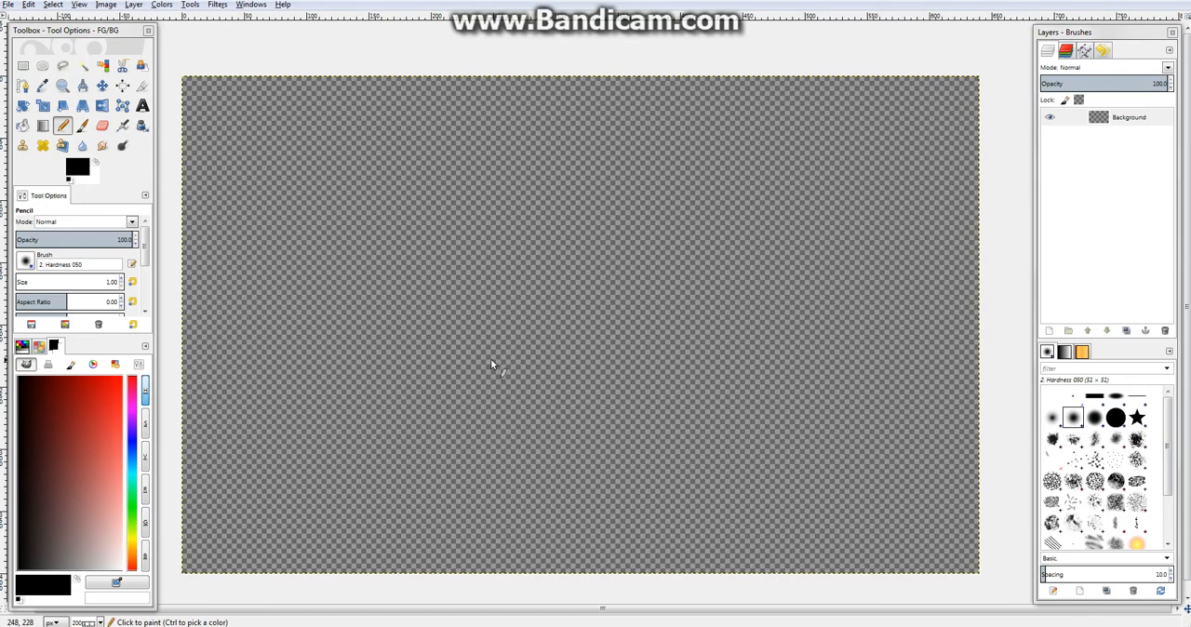
left_click(78, 428)
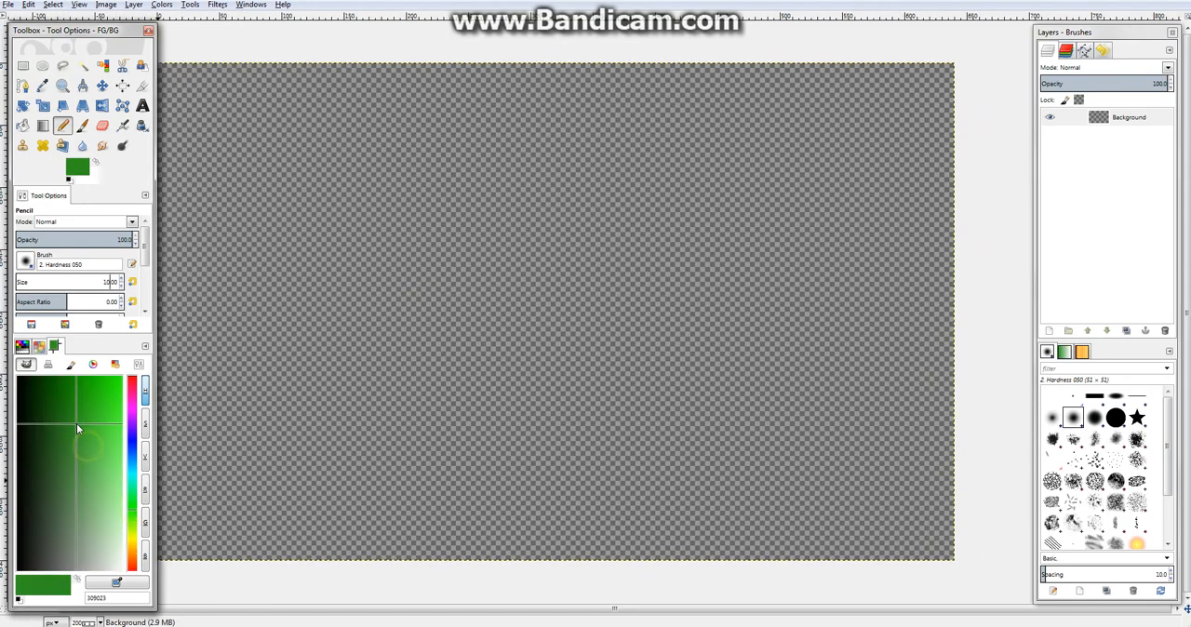
left_click_drag(281, 372, 555, 335)
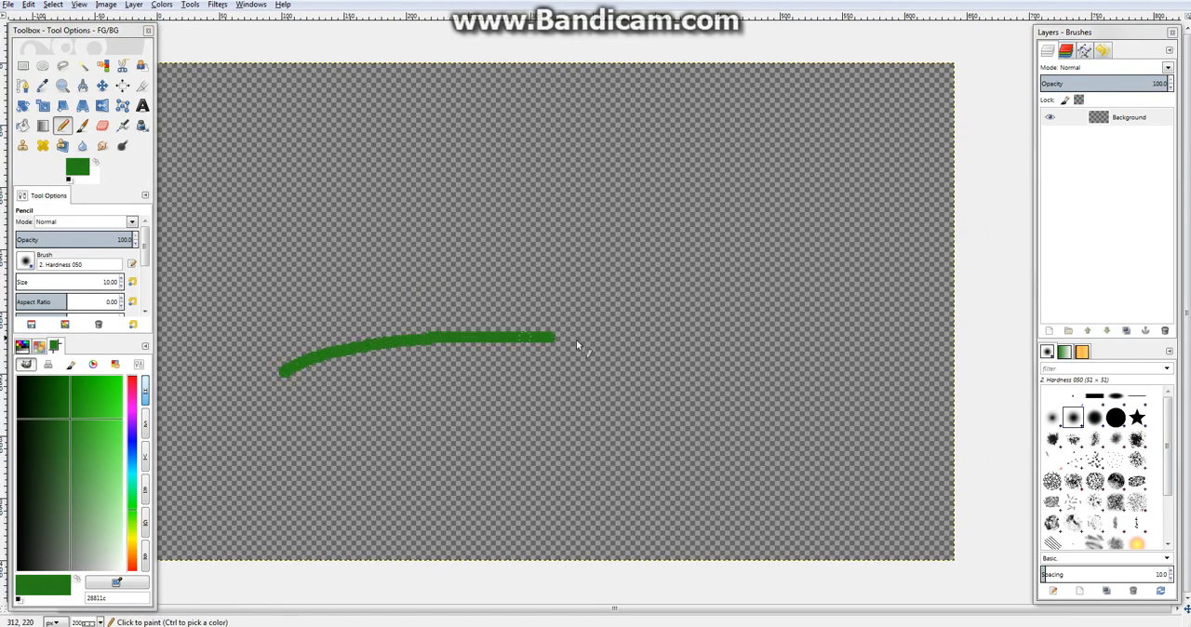
left_click_drag(279, 372, 689, 368)
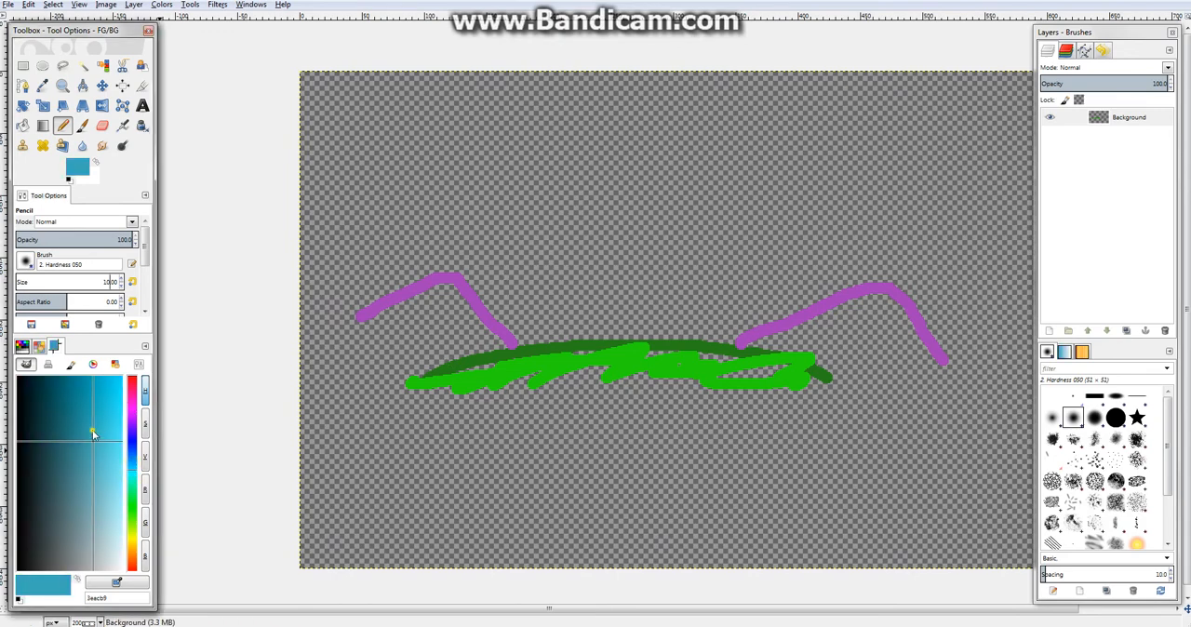
left_click_drag(475, 279, 623, 279)
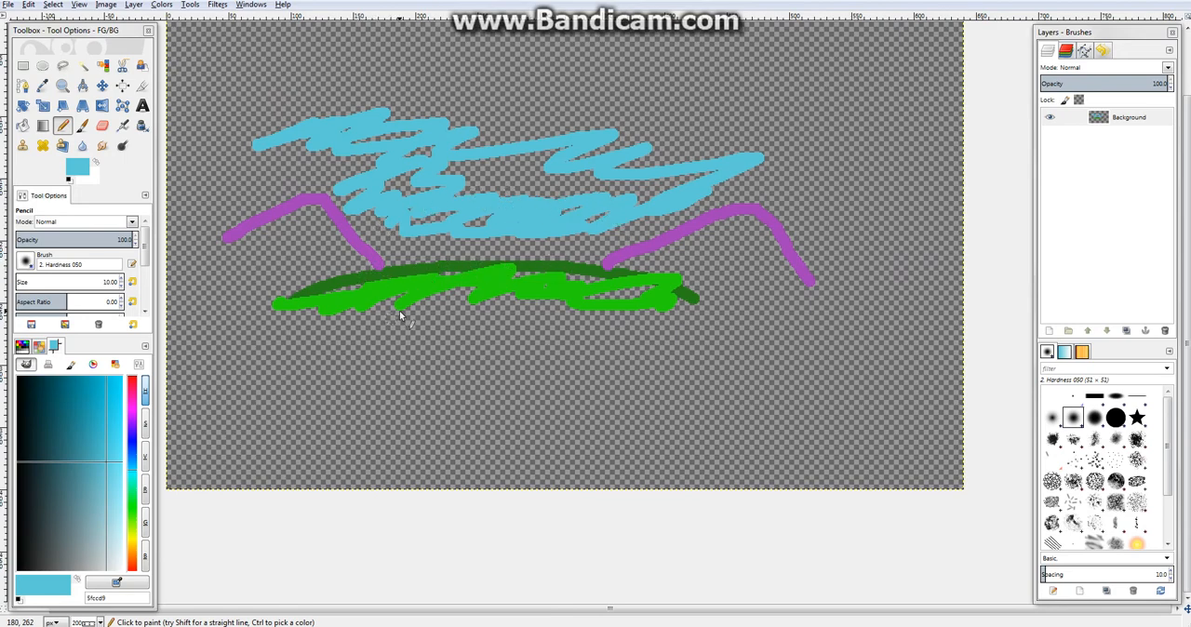
mouse_move(369, 243)
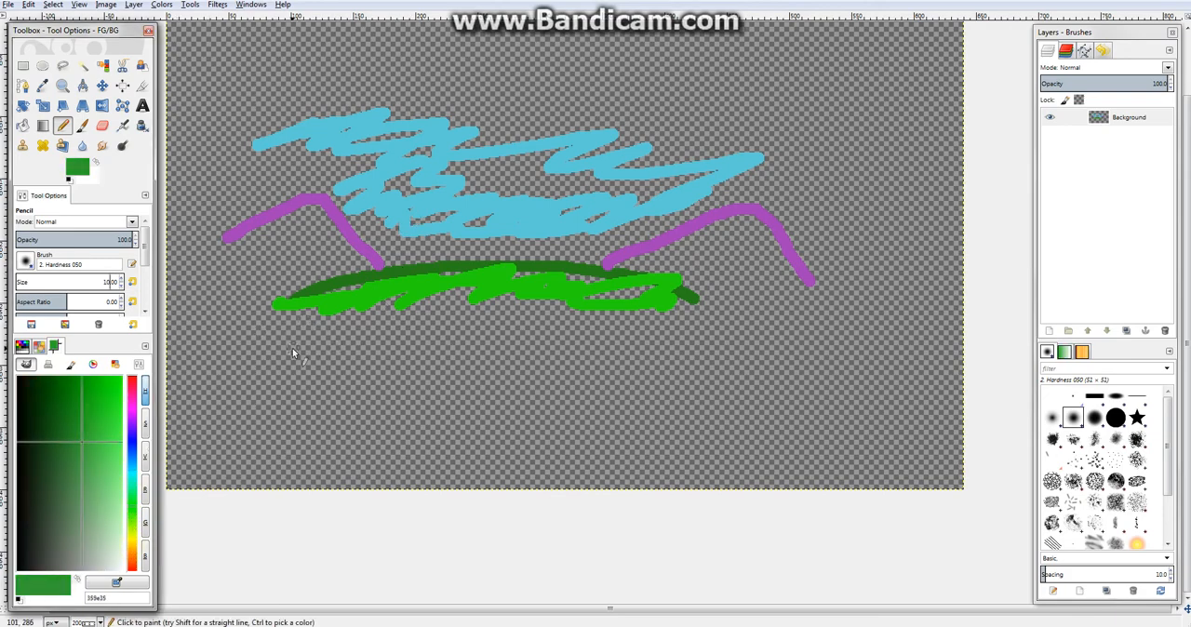
left_click_drag(279, 317, 429, 381)
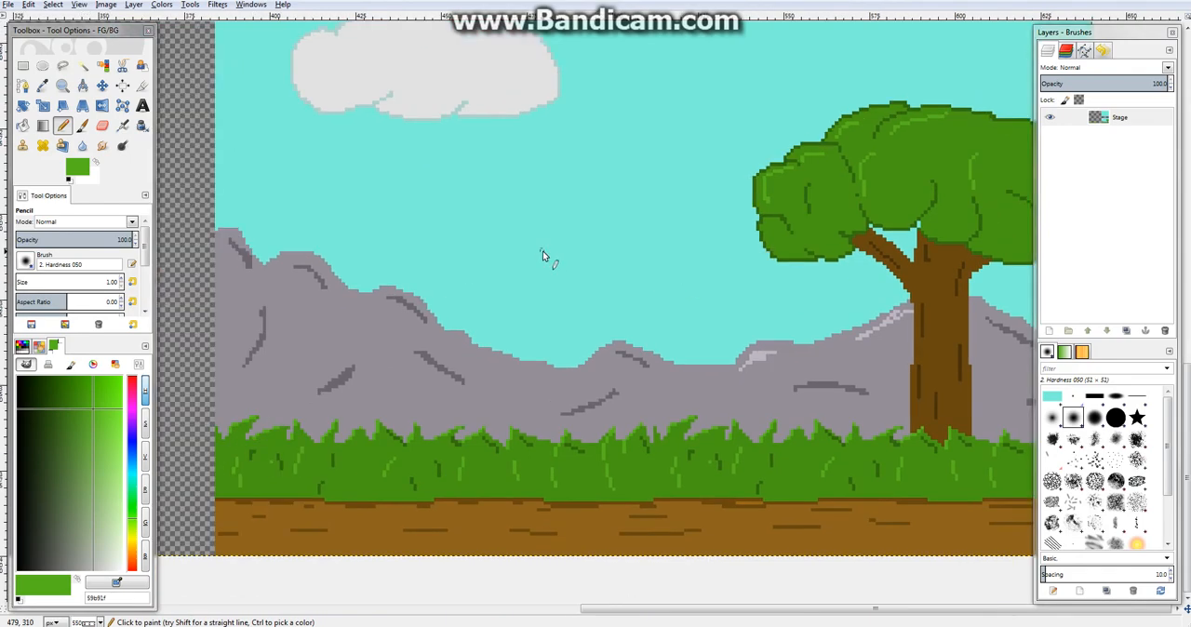
mouse_move(498, 265)
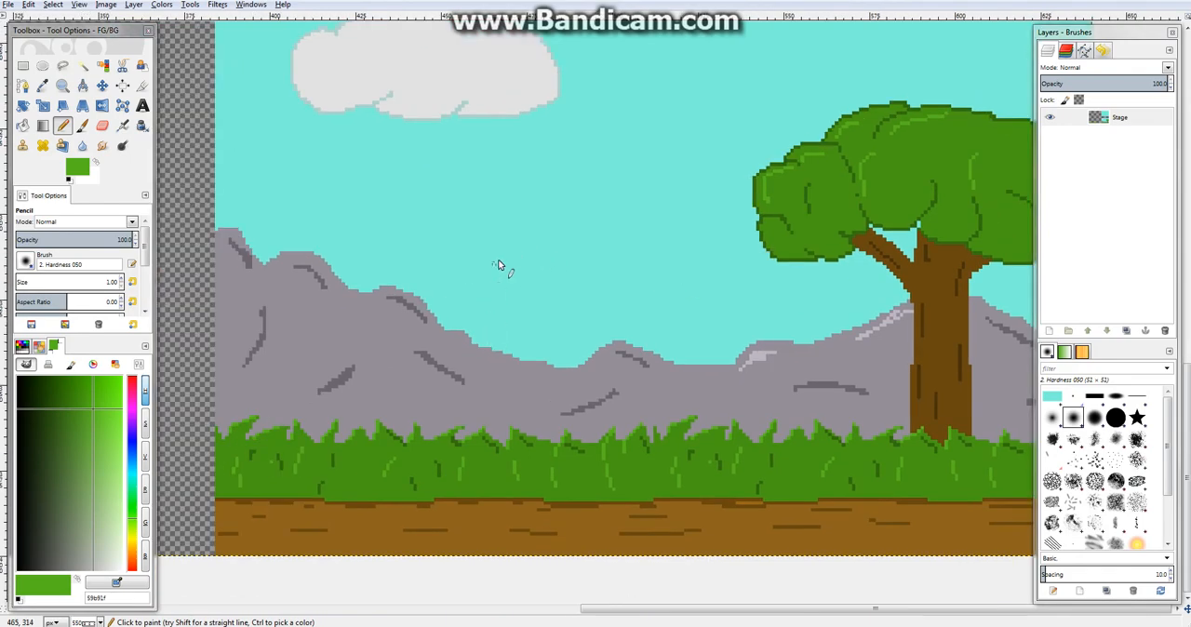
mouse_move(387, 95)
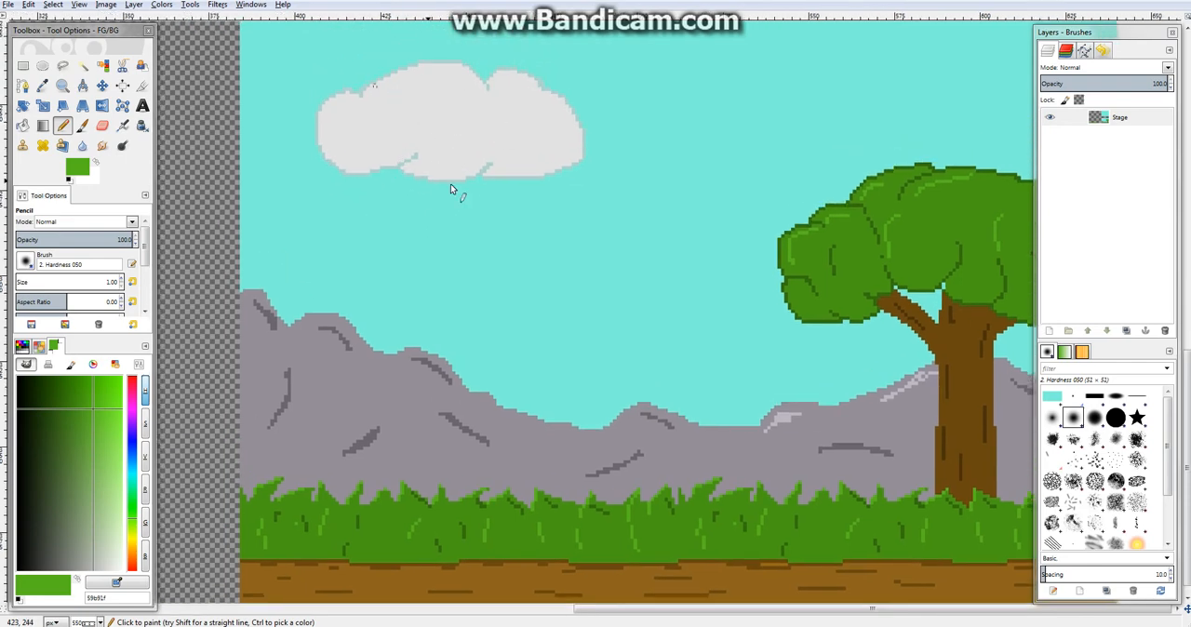
mouse_move(533, 233)
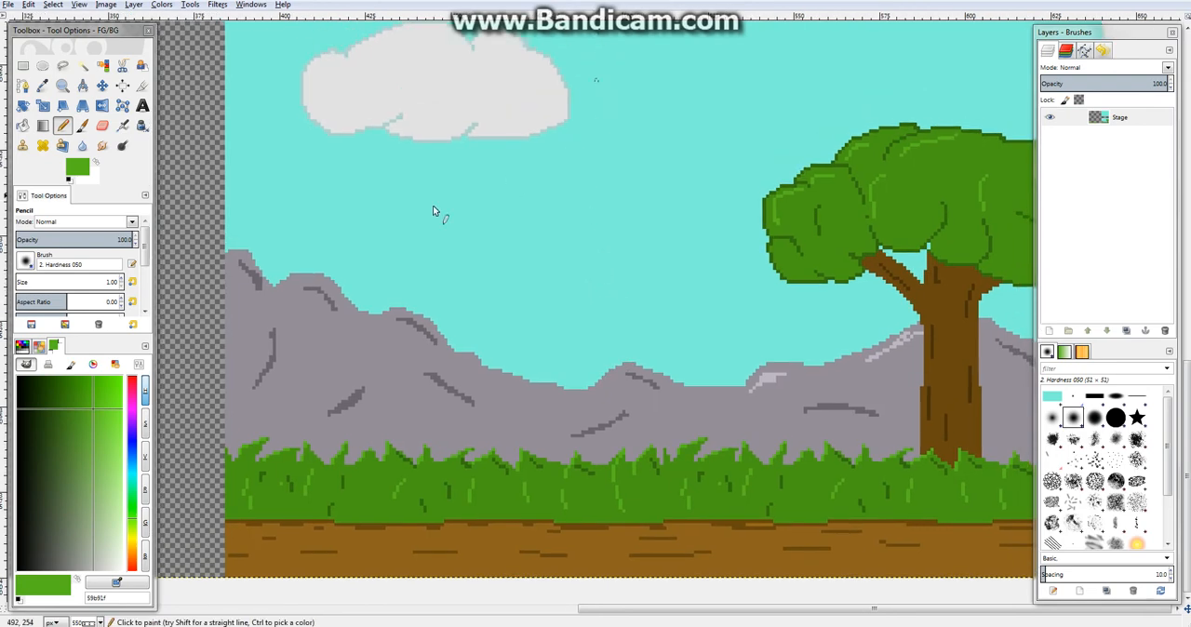
mouse_move(437, 207)
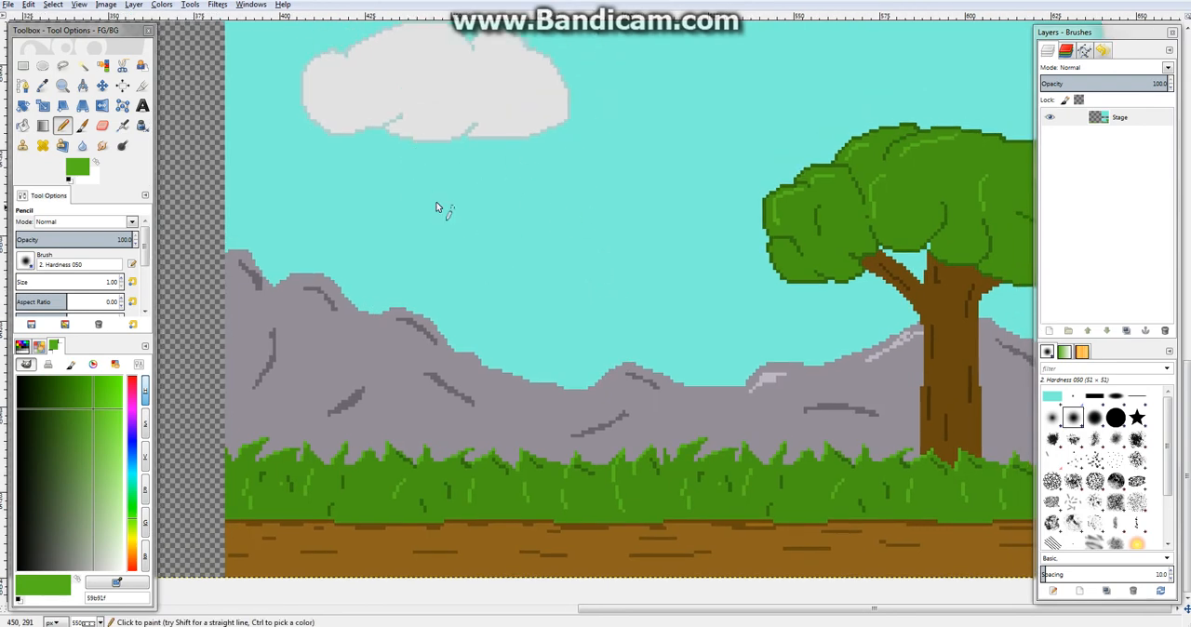
mouse_move(670, 271)
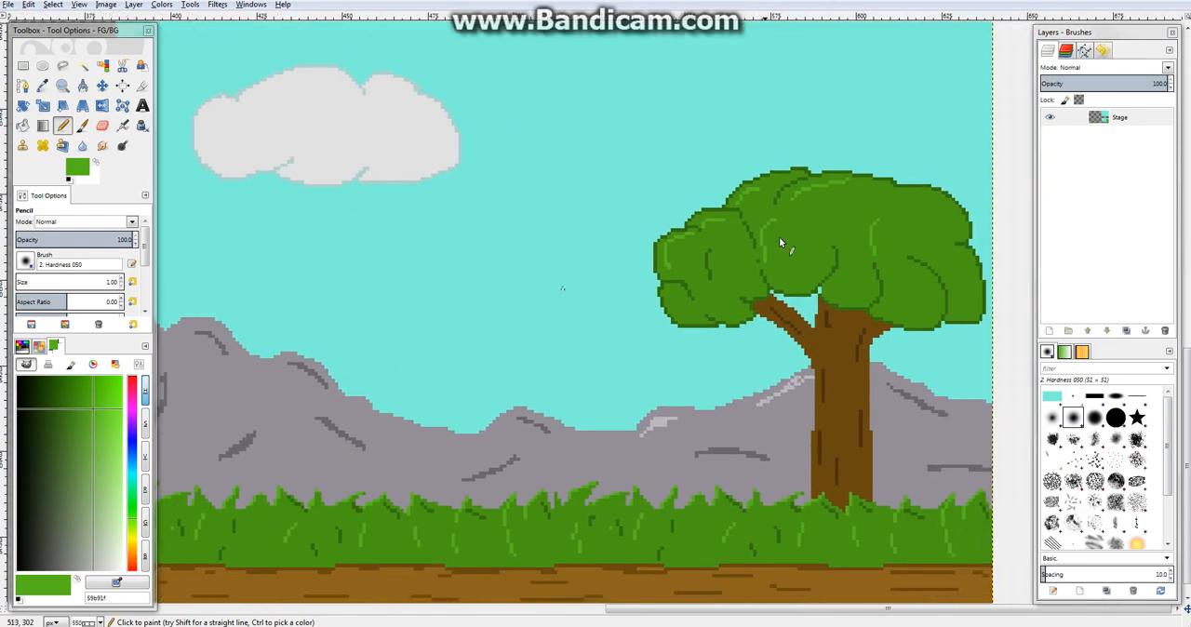
mouse_move(525, 360)
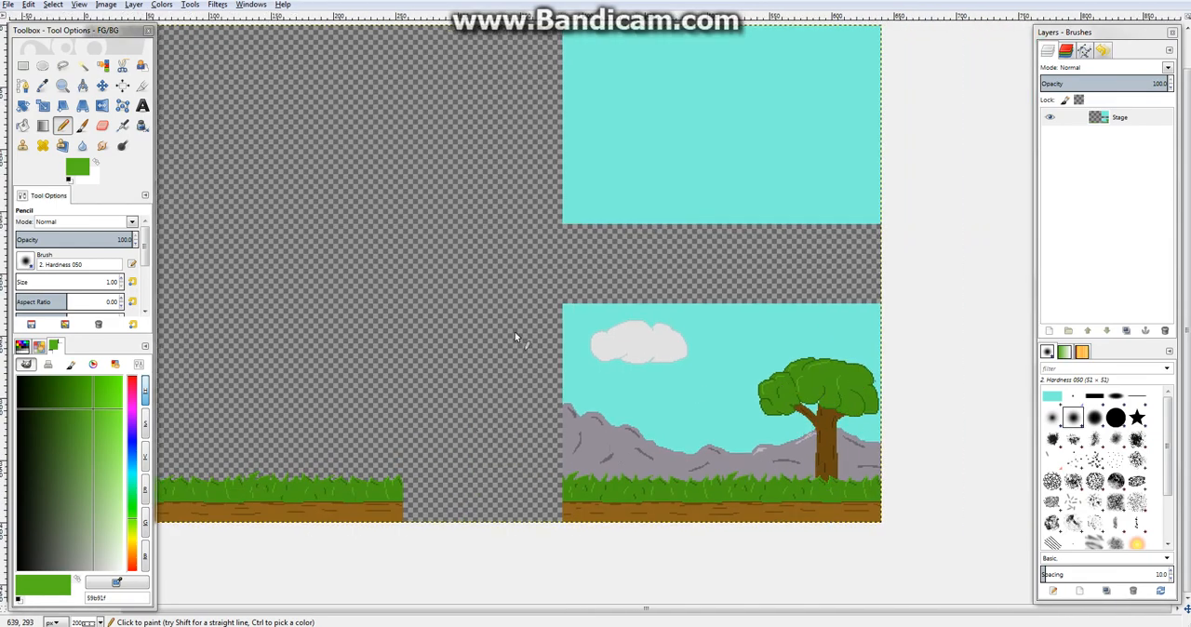
mouse_move(304, 303)
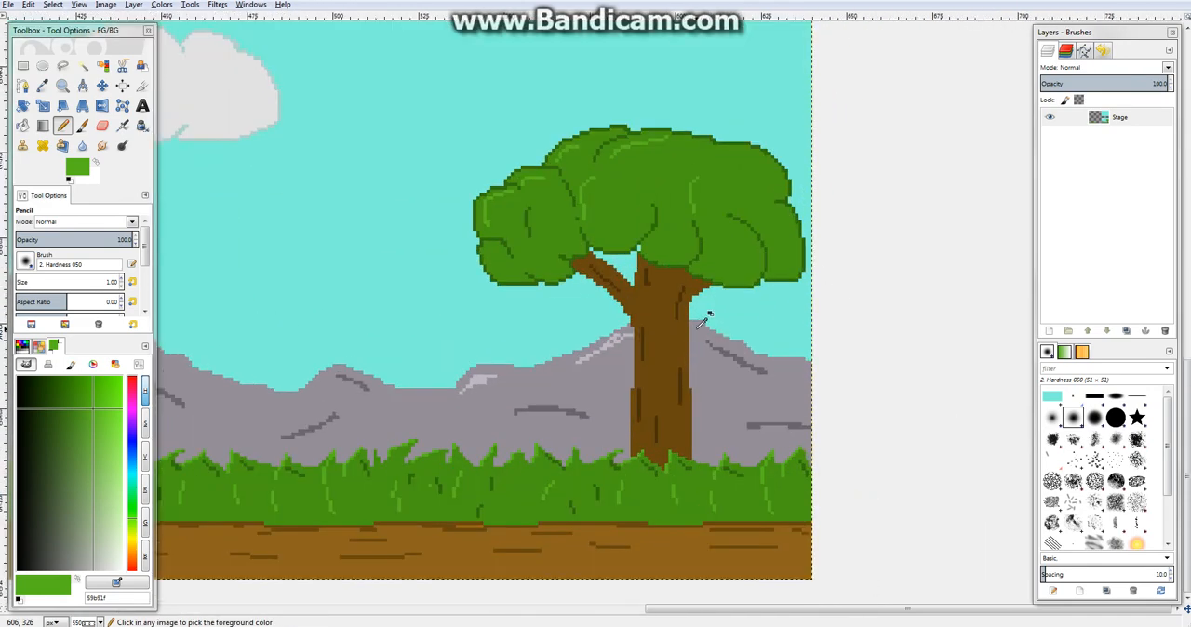
Step: Show the grid over the landscape and zoom around the tree
left_click(75, 4)
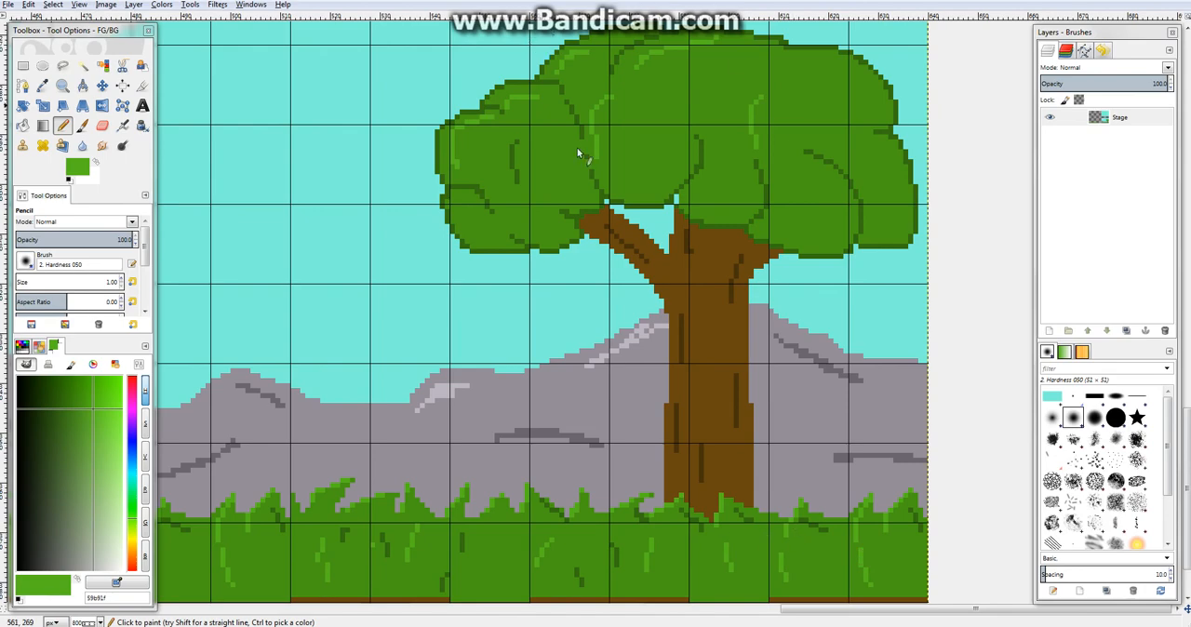
scroll("down", 3)
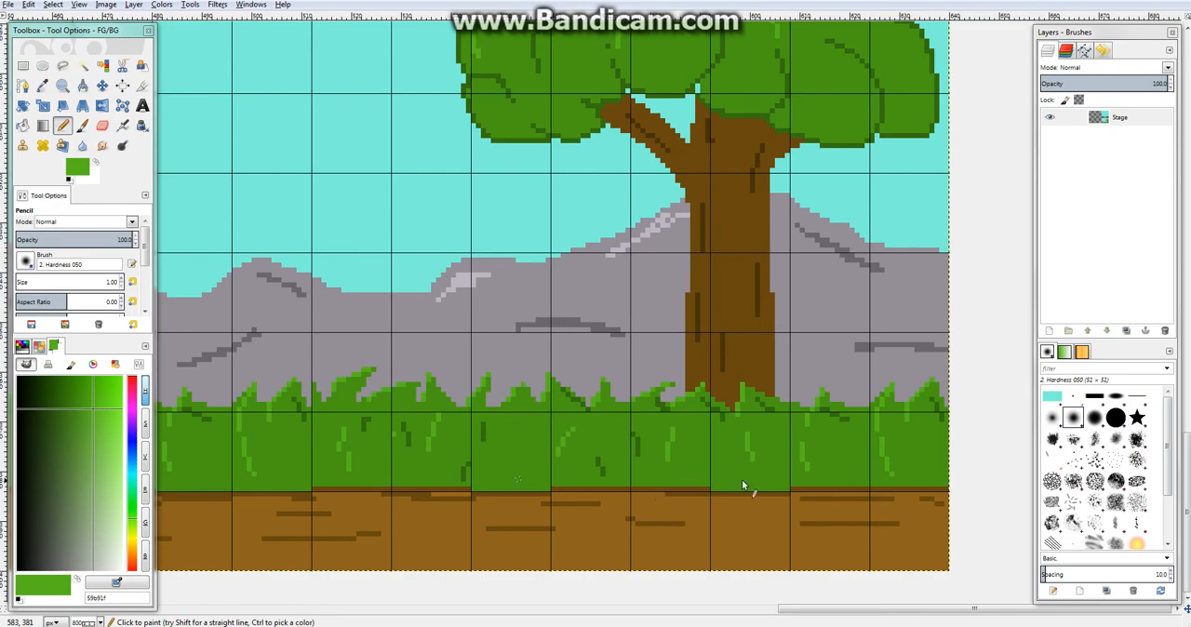
mouse_move(514, 291)
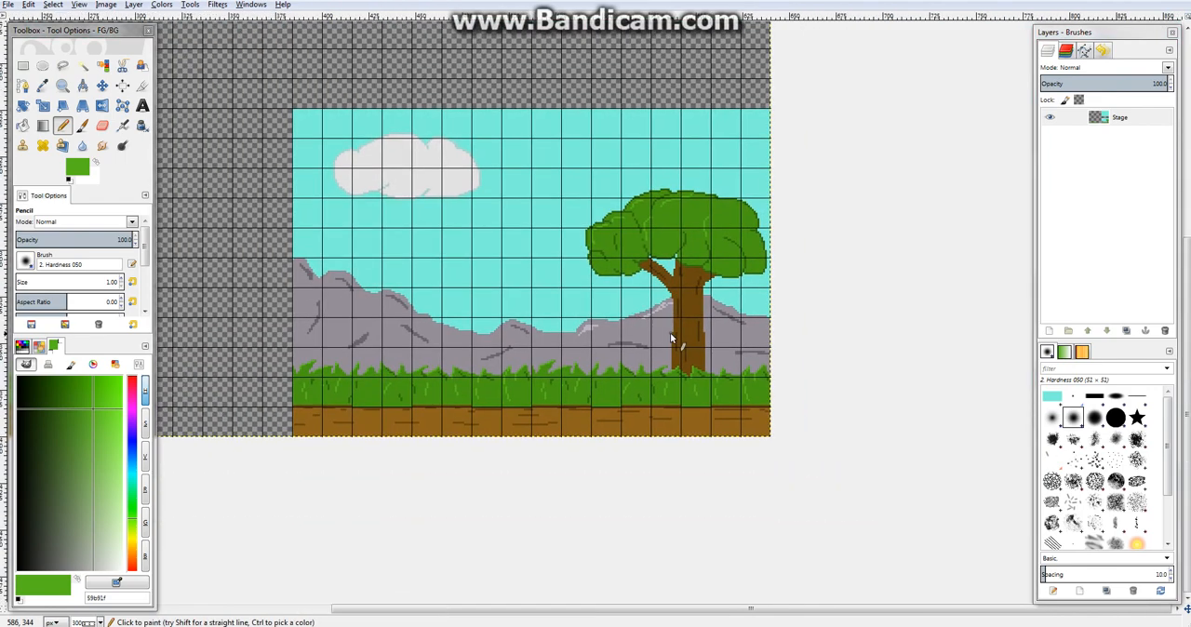
mouse_move(603, 216)
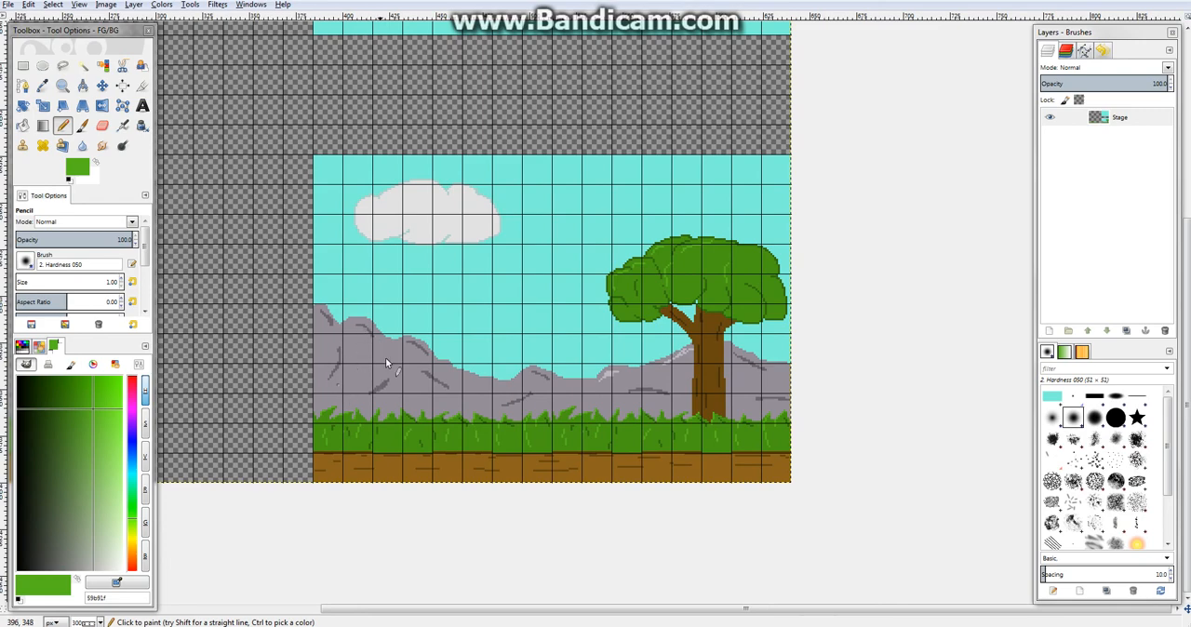
mouse_move(834, 382)
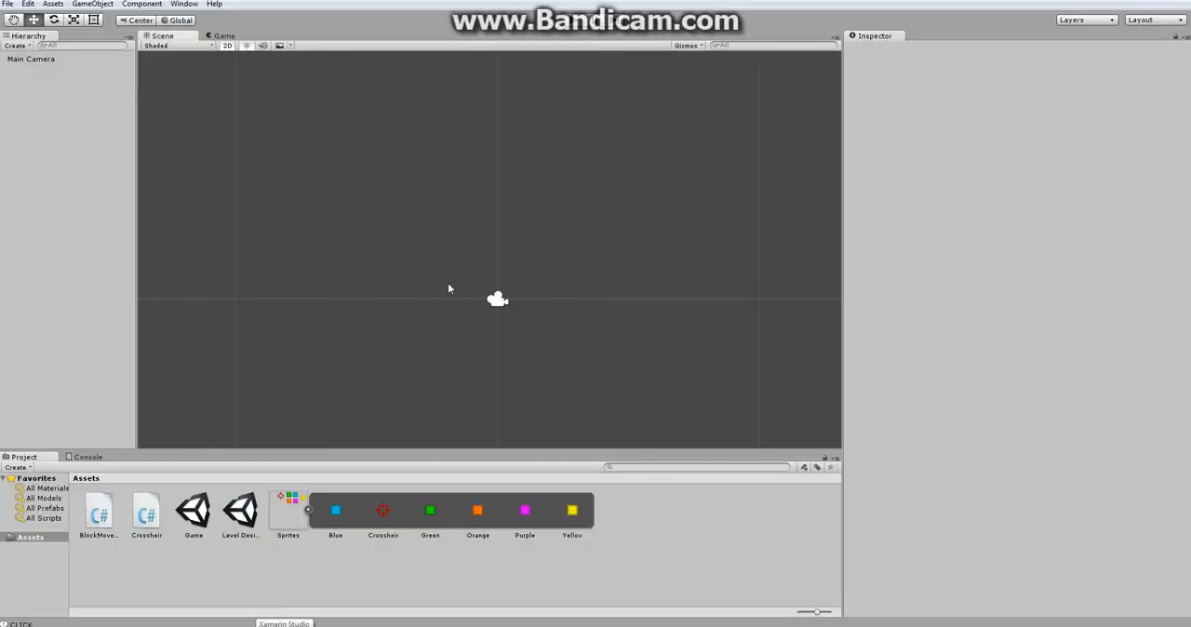
mouse_move(504, 351)
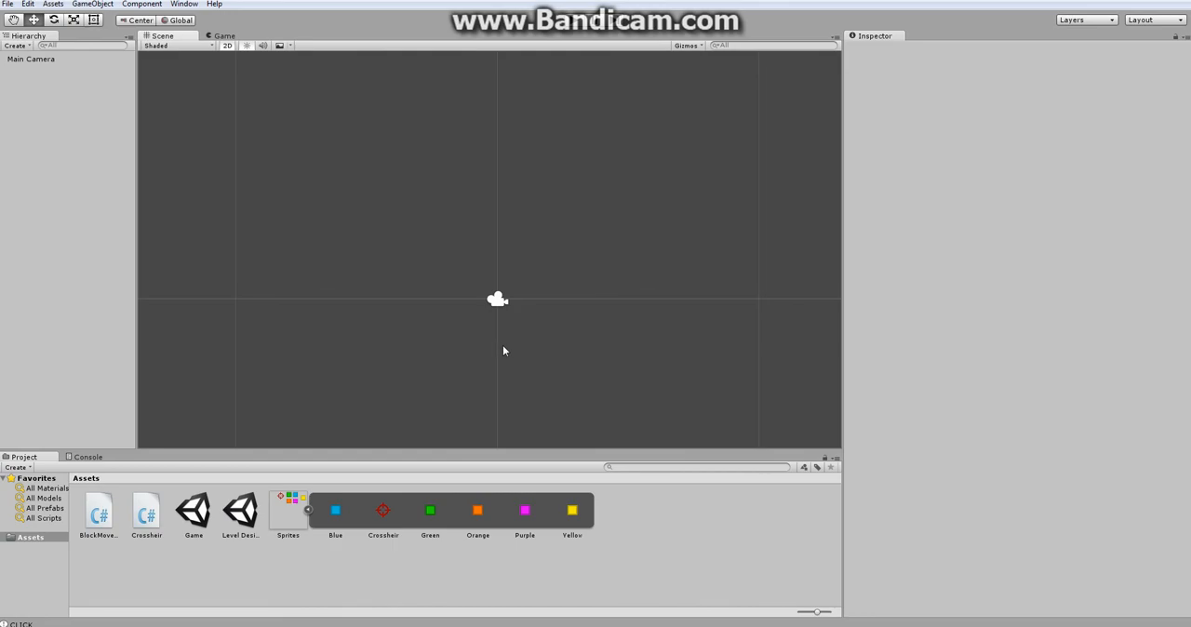
mouse_move(570, 326)
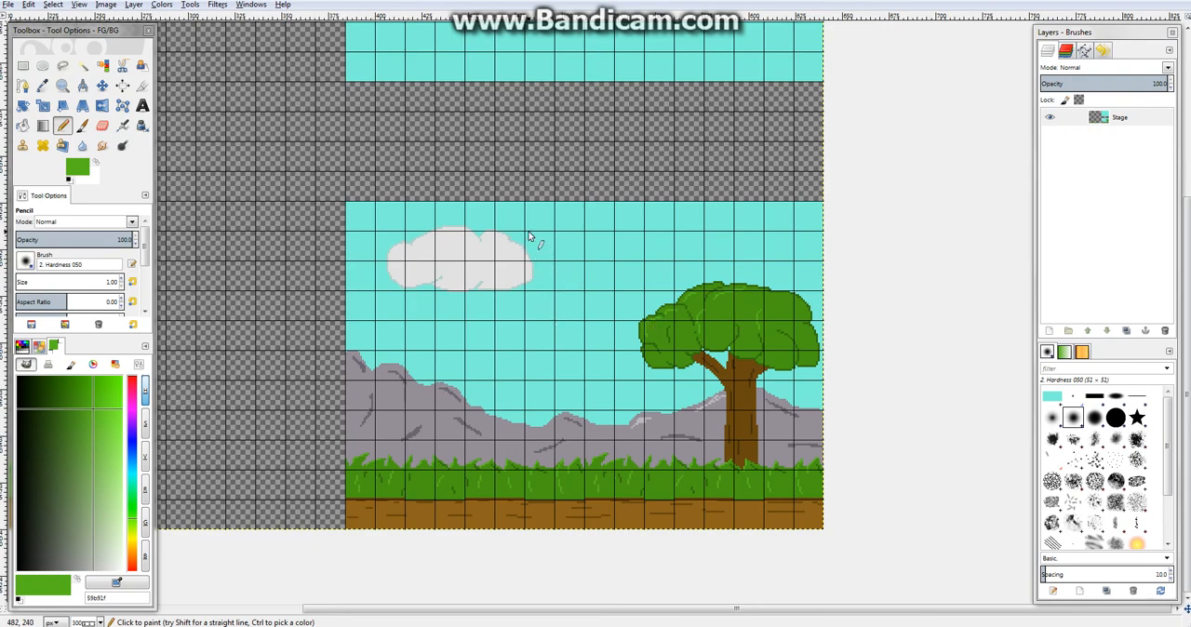
mouse_move(532, 205)
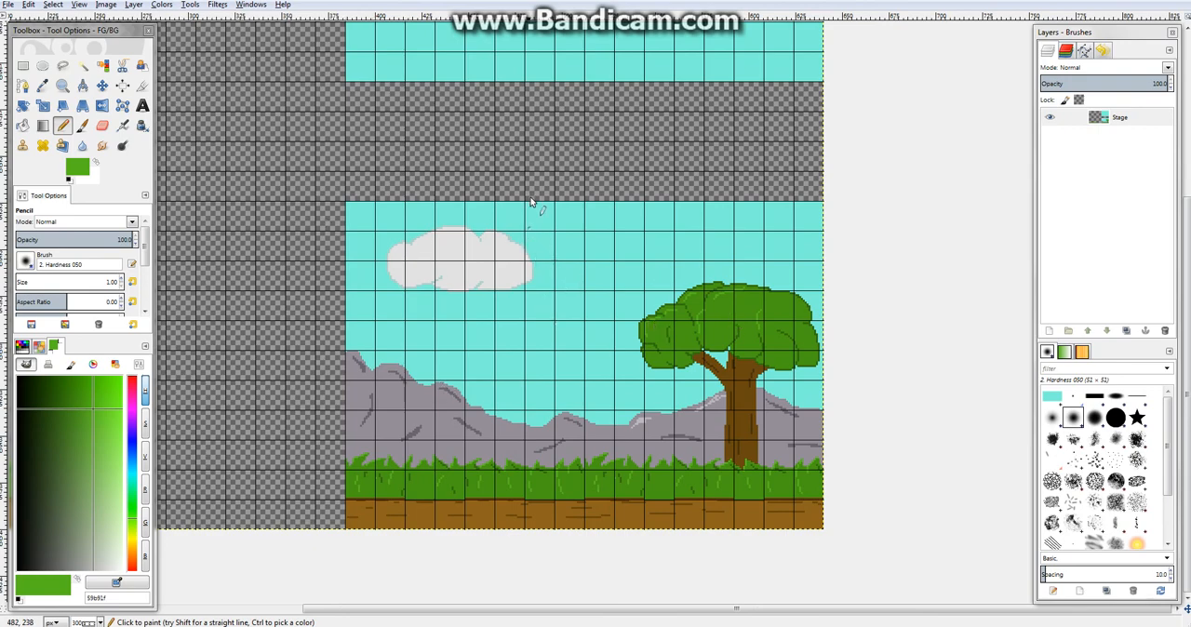
mouse_move(543, 221)
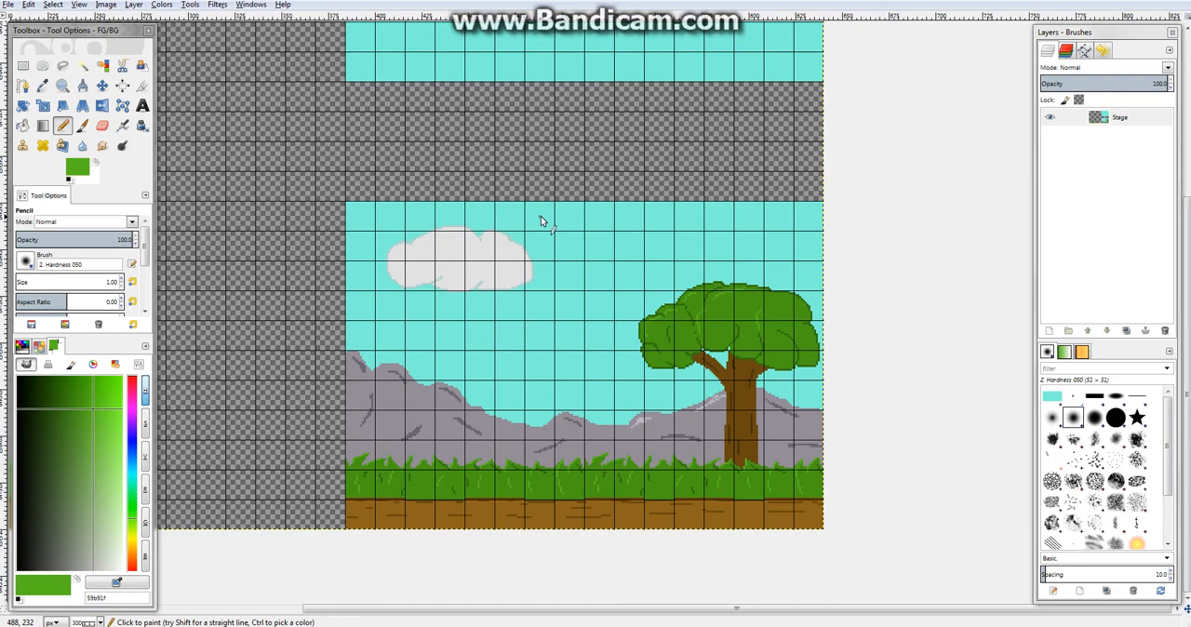
mouse_move(473, 333)
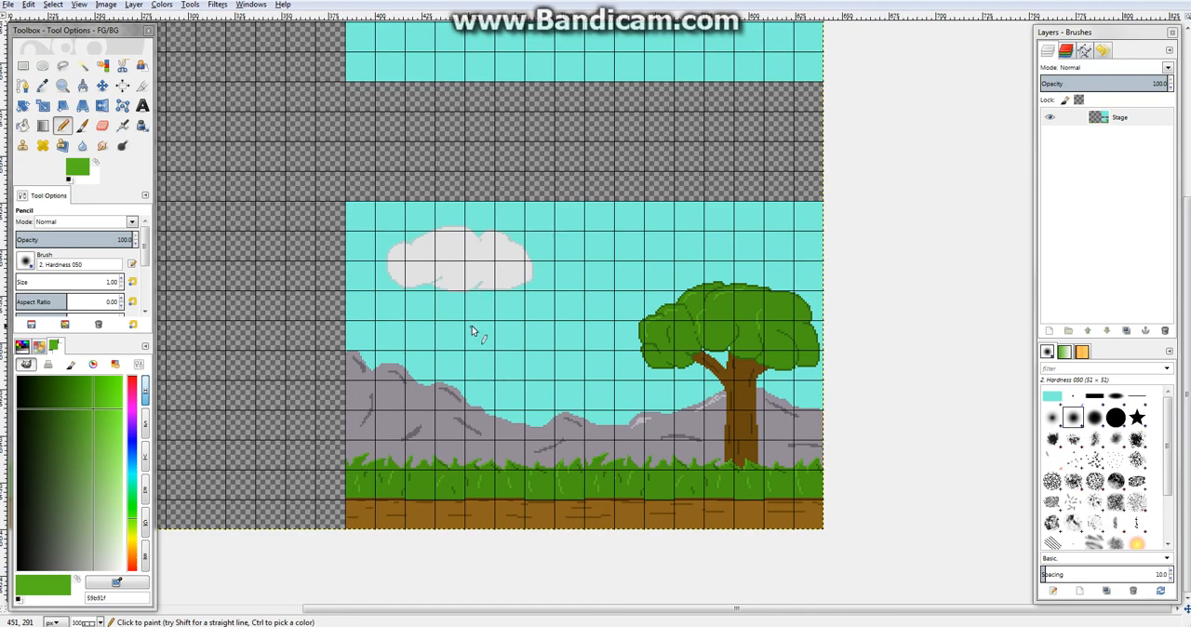